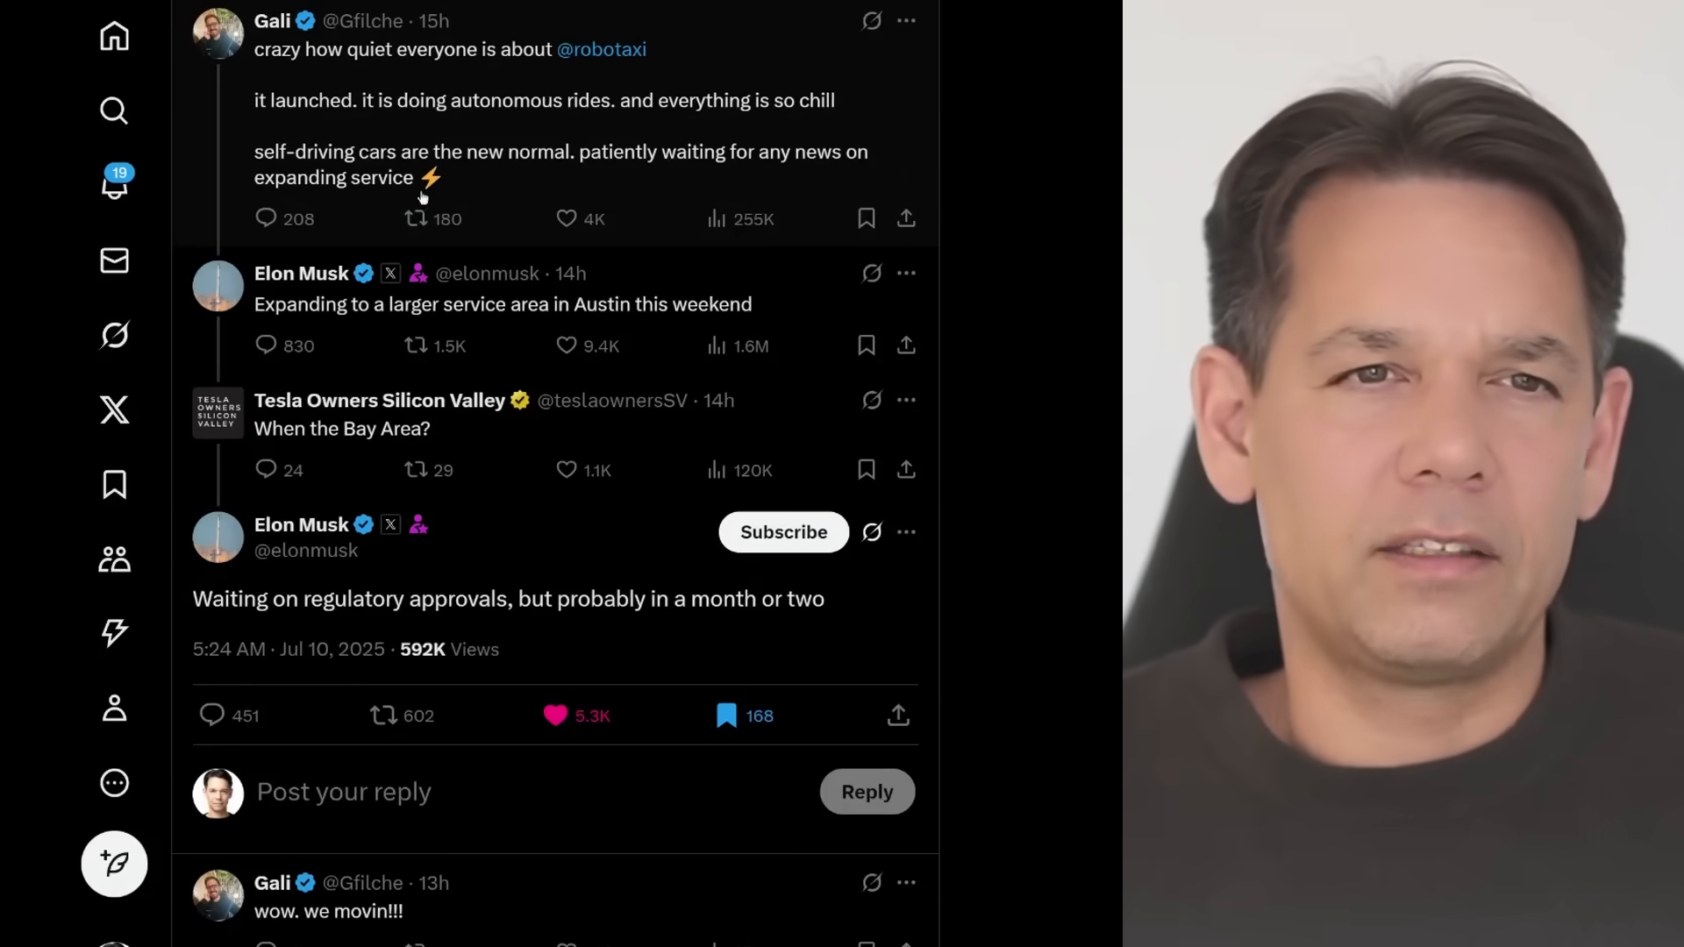
{"action": "mouse_move", "coordinate": [527, 194]}
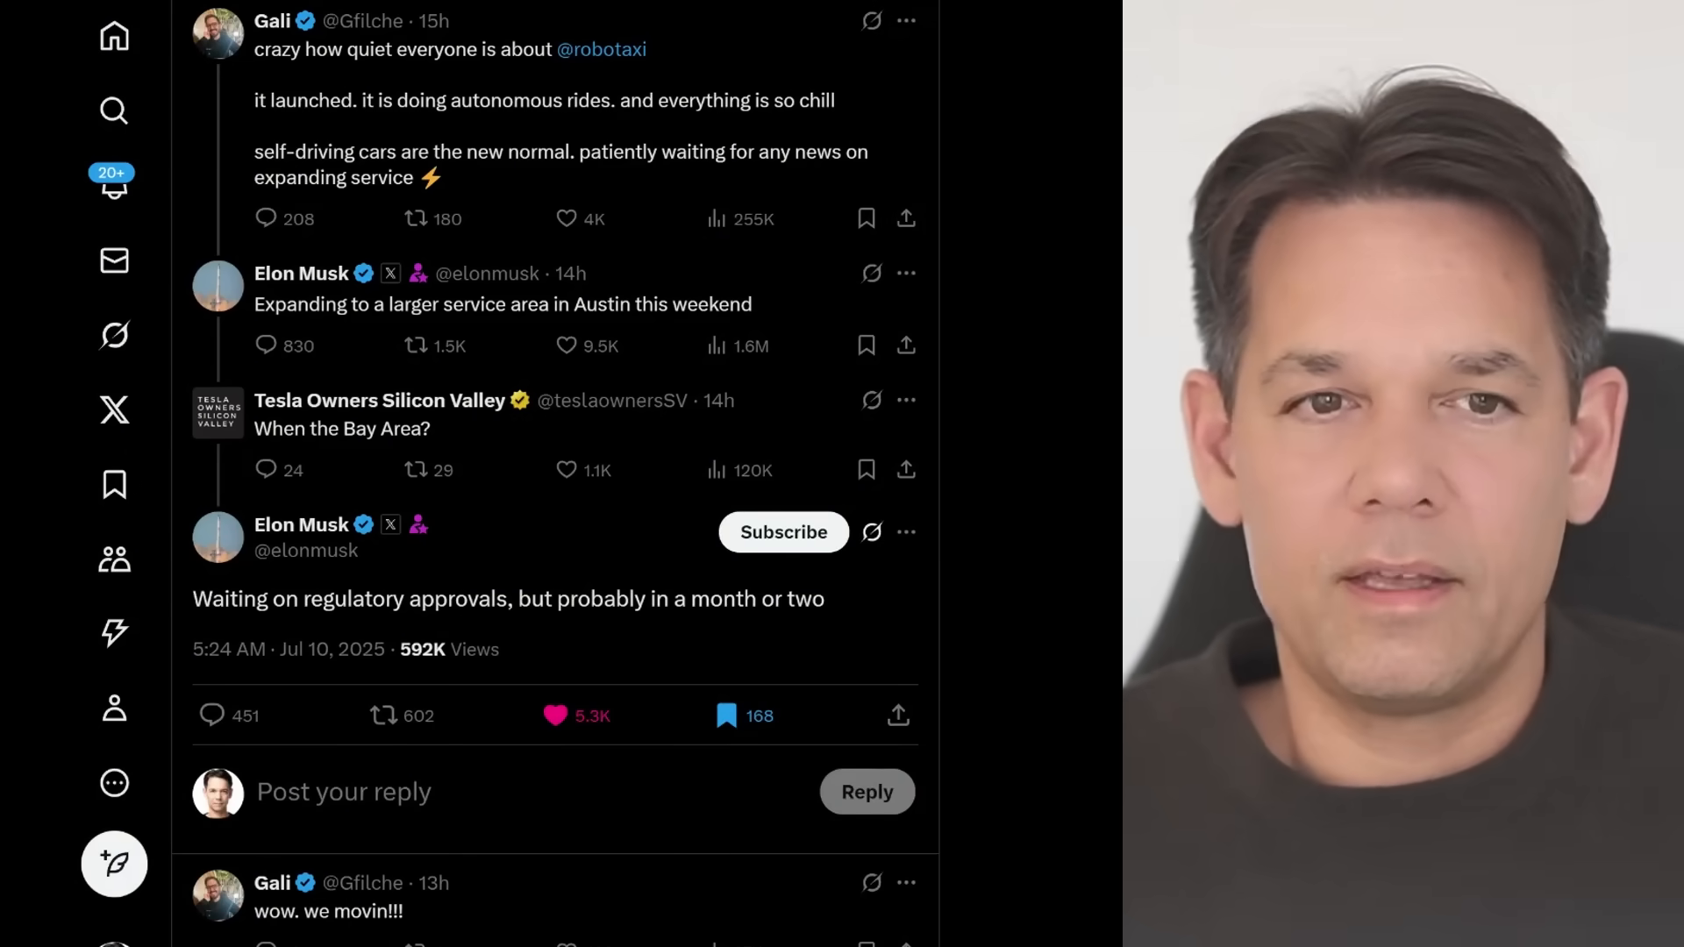
Scroll down the model to the Slow, Expected, Fast and 5% TSLA 2024 FCF chart.
{"action": "scroll", "scroll_direction": "down", "scroll_amount": 3}
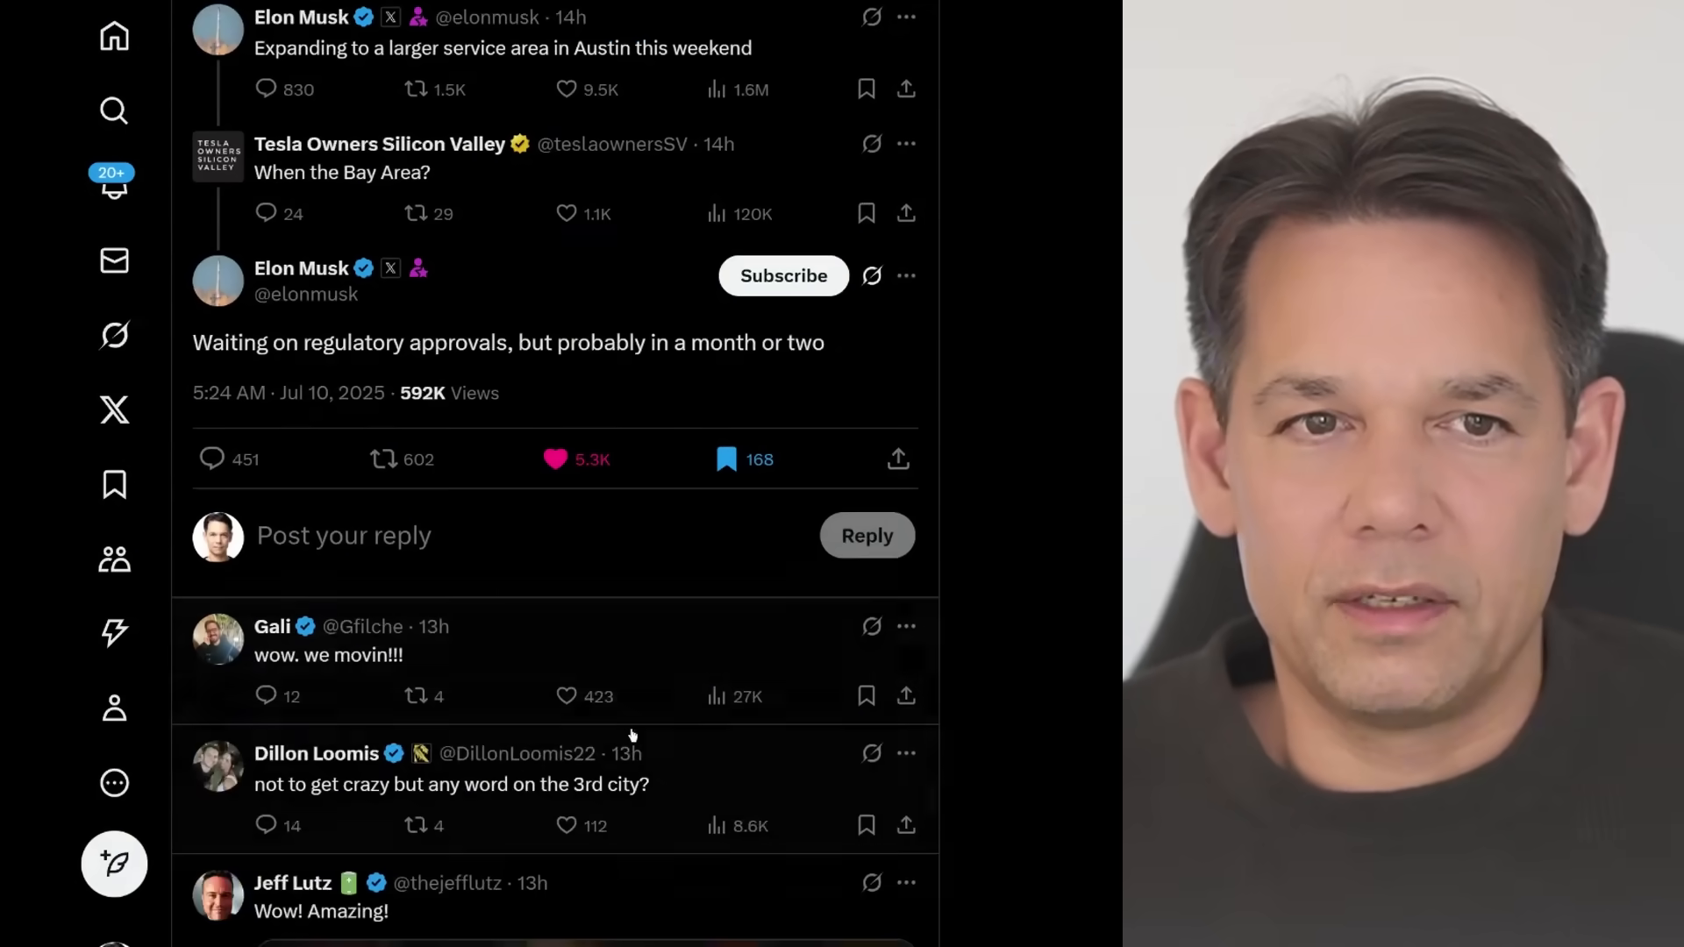
{"action": "mouse_move", "coordinate": [630, 672]}
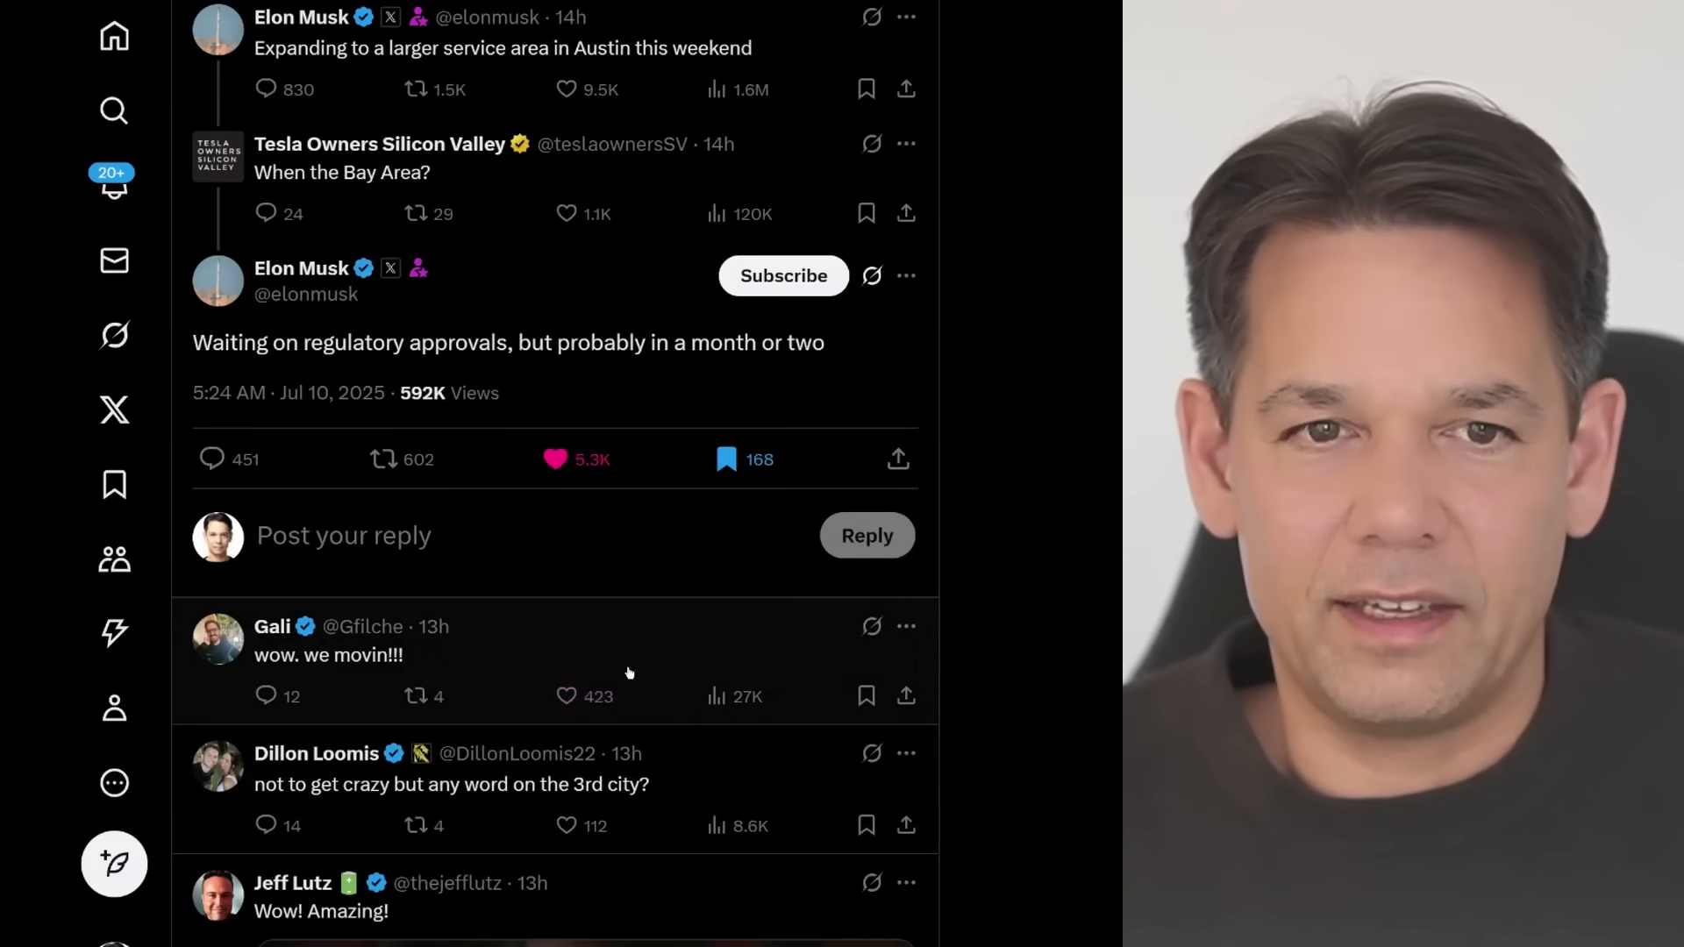
{"action": "scroll", "scroll_direction": "down", "scroll_amount": 3}
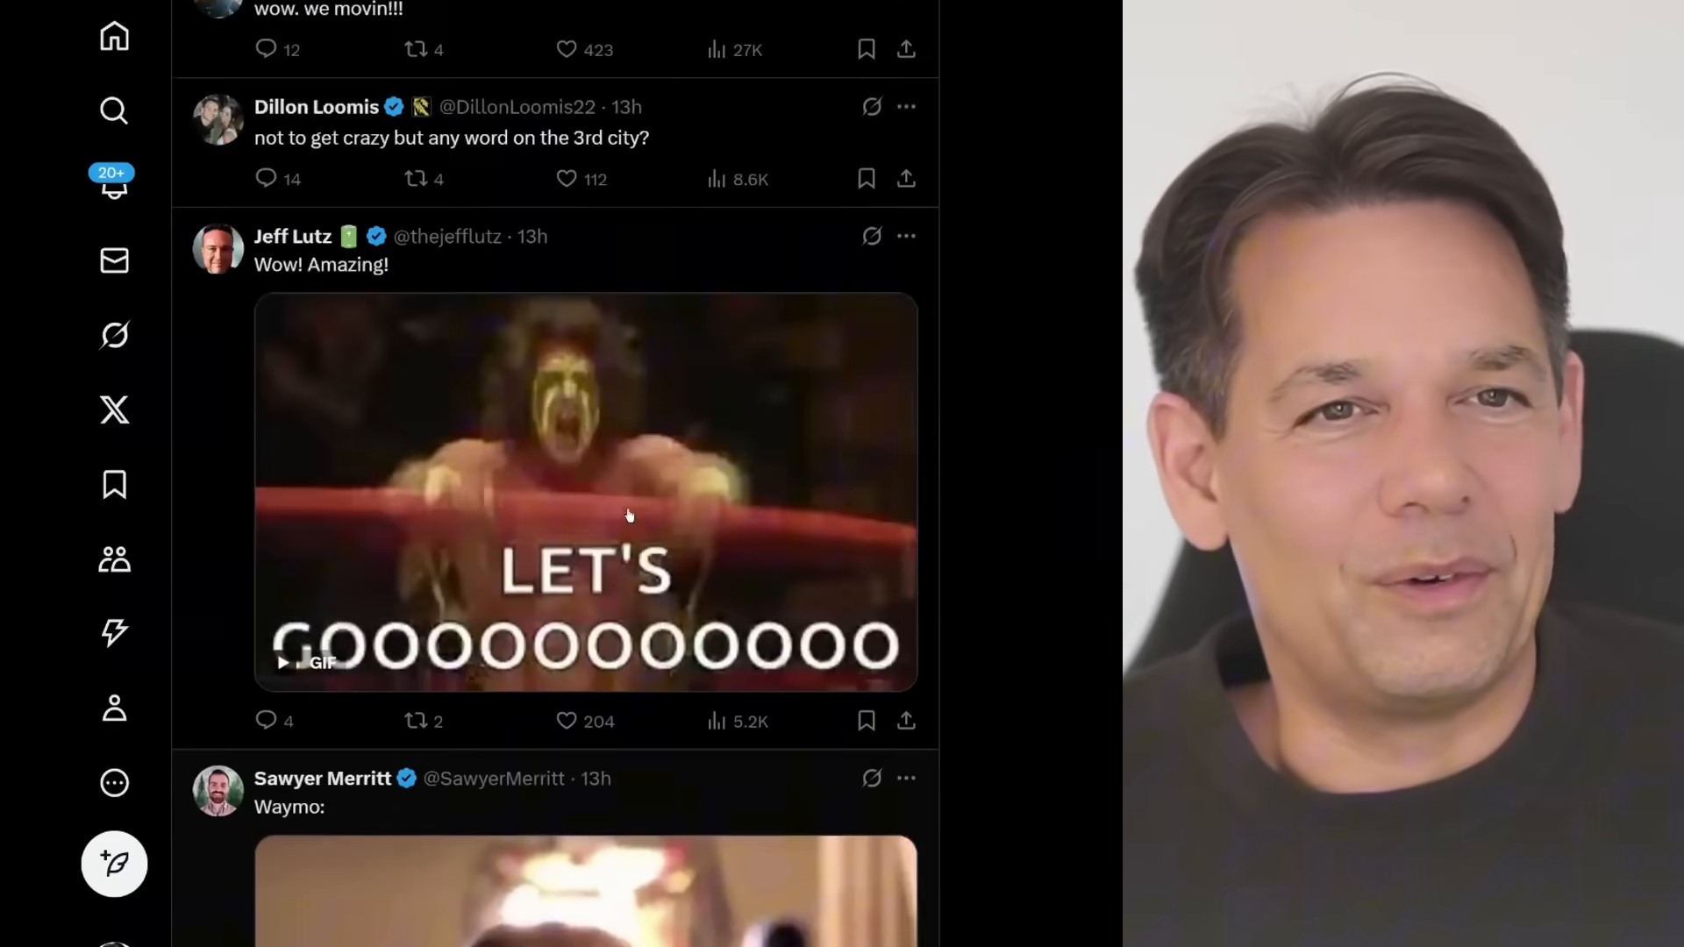
{"action": "scroll", "scroll_direction": "up", "scroll_amount": 3}
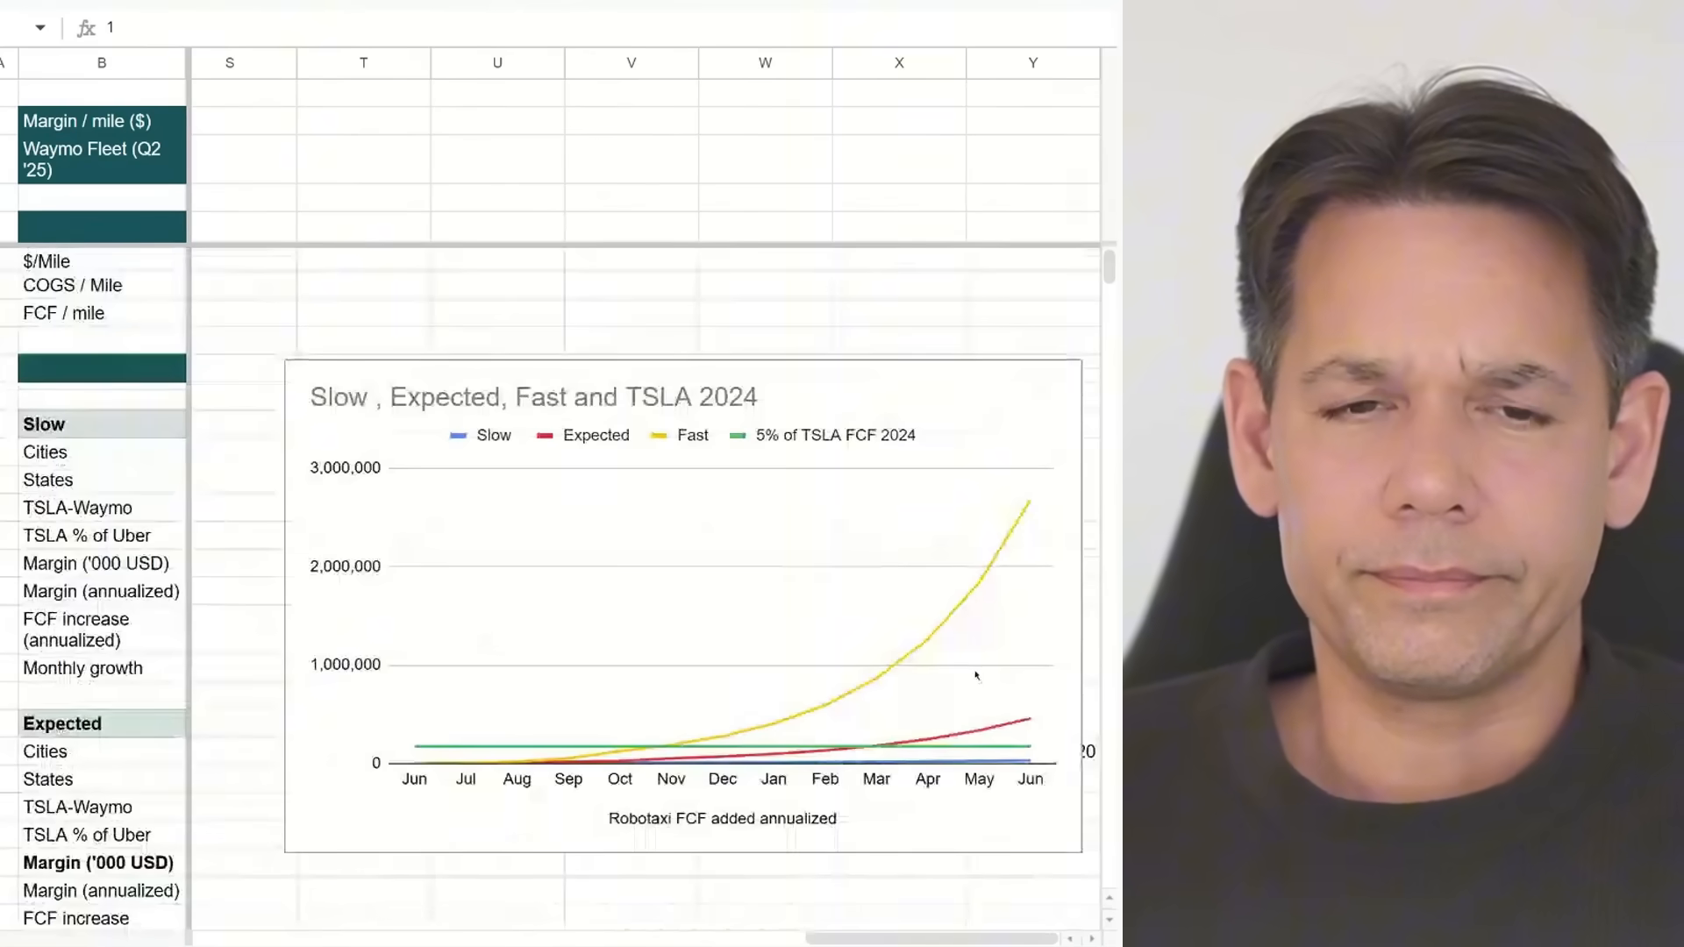
{"action": "scroll", "scroll_direction": "down", "scroll_amount": 3}
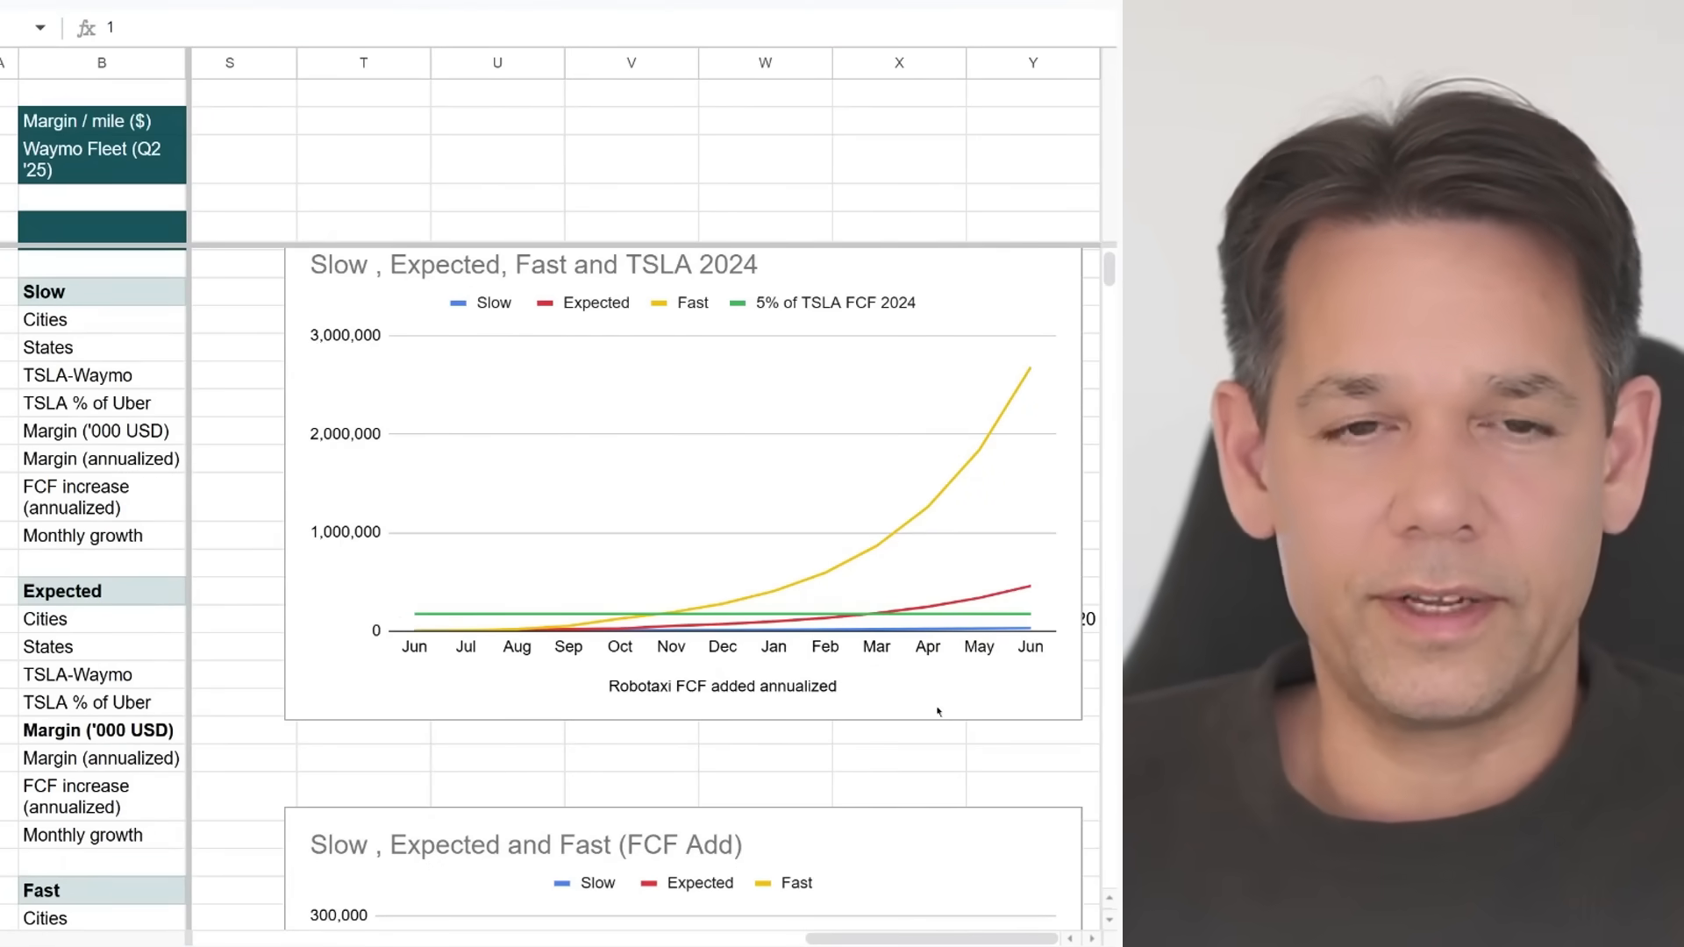
{"action": "mouse_move", "coordinate": [667, 424]}
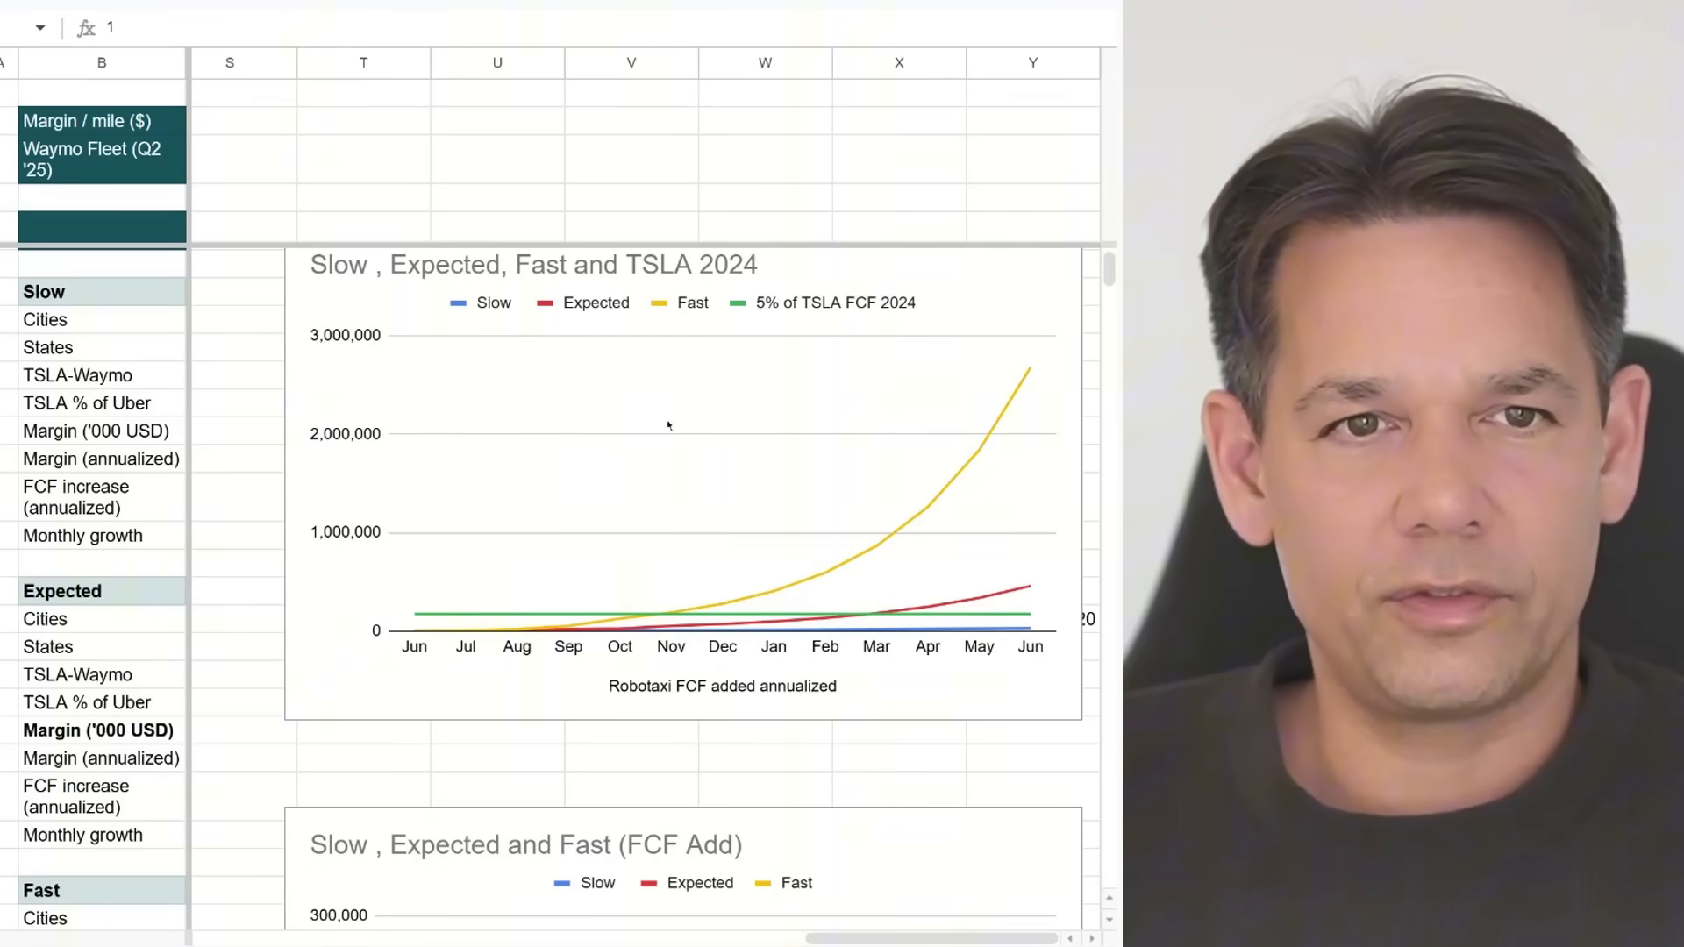
{"action": "mouse_move", "coordinate": [605, 765]}
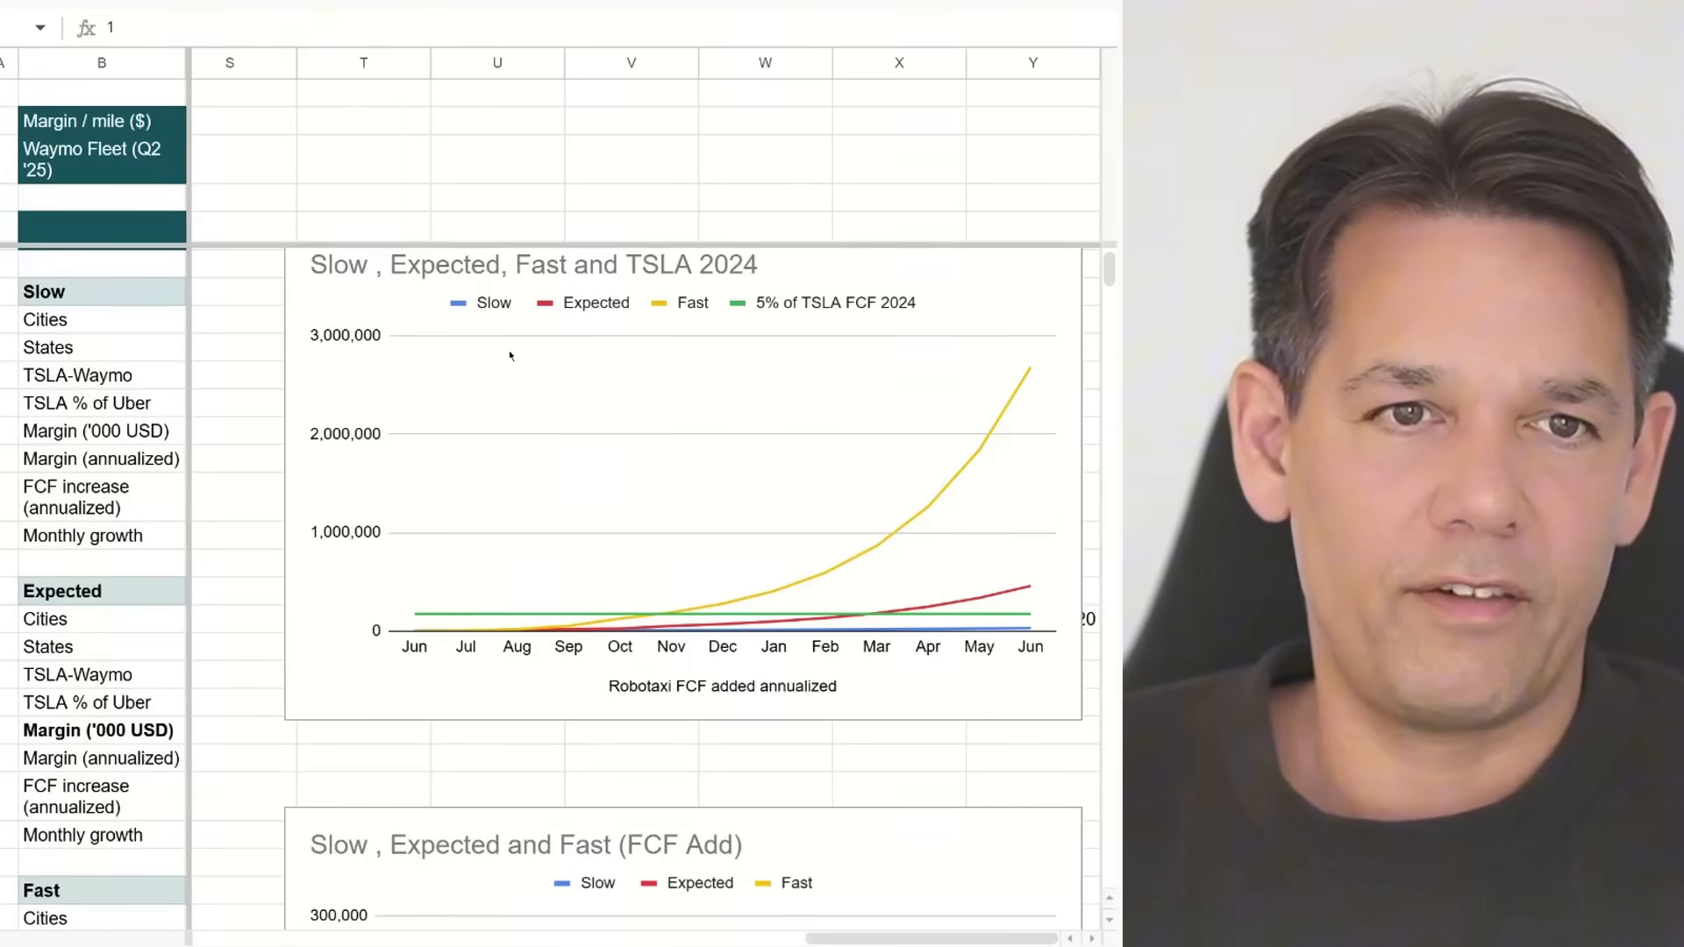
{"action": "mouse_move", "coordinate": [461, 319]}
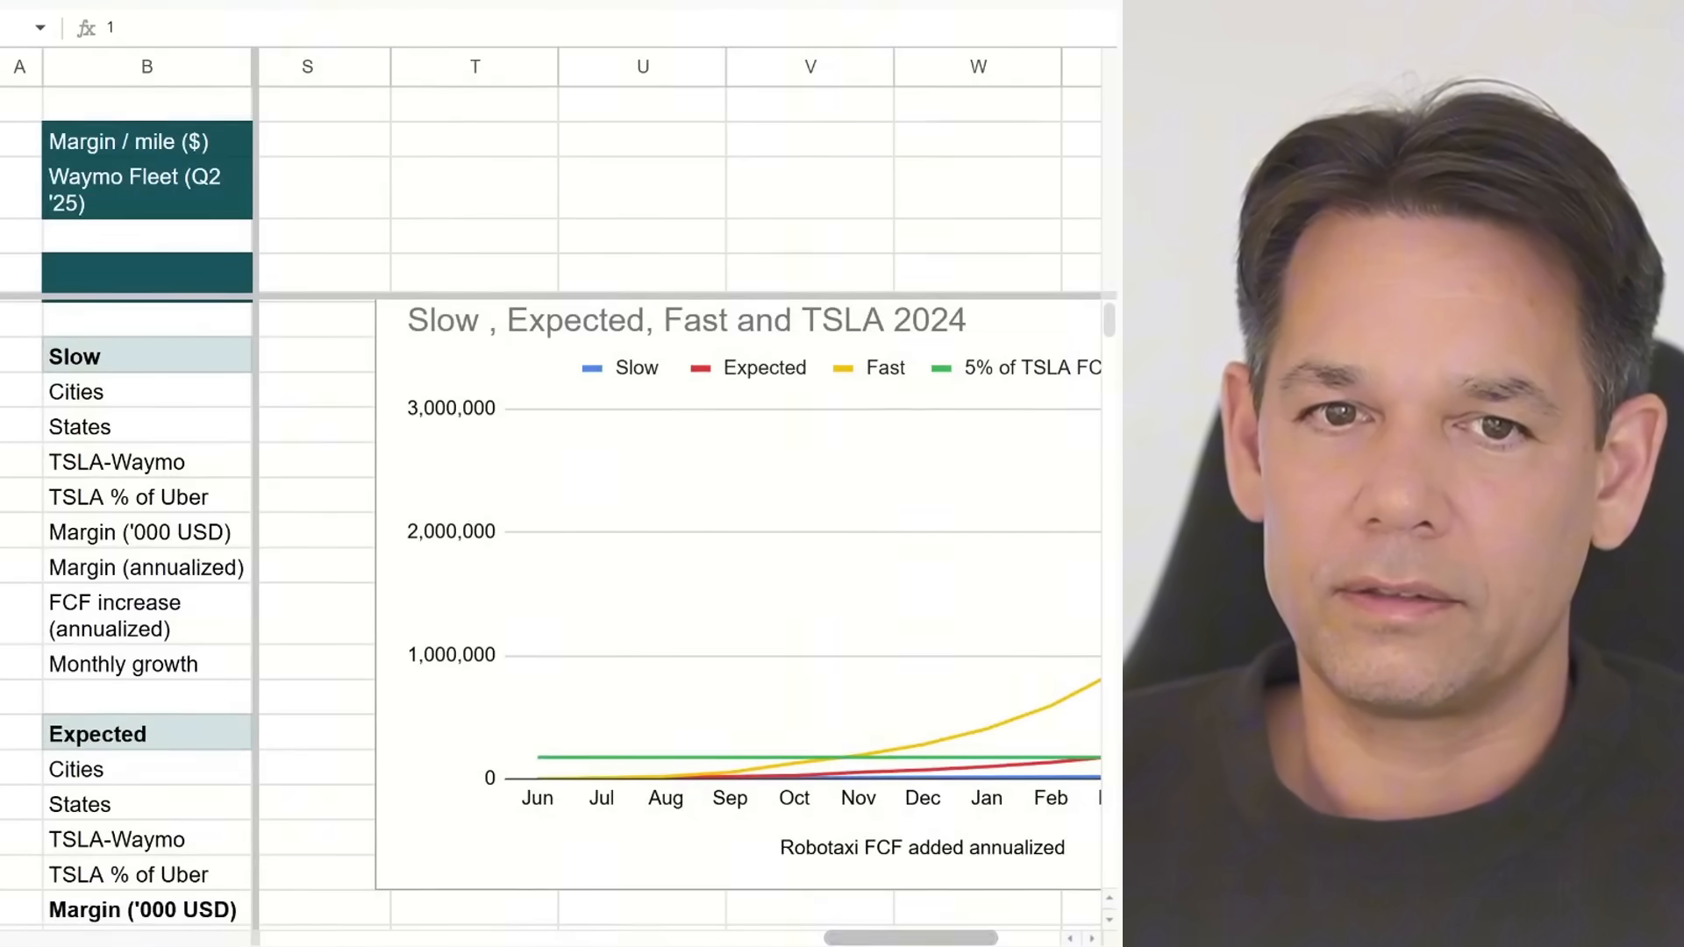
{"action": "scroll", "scroll_direction": "right", "scroll_amount": 3}
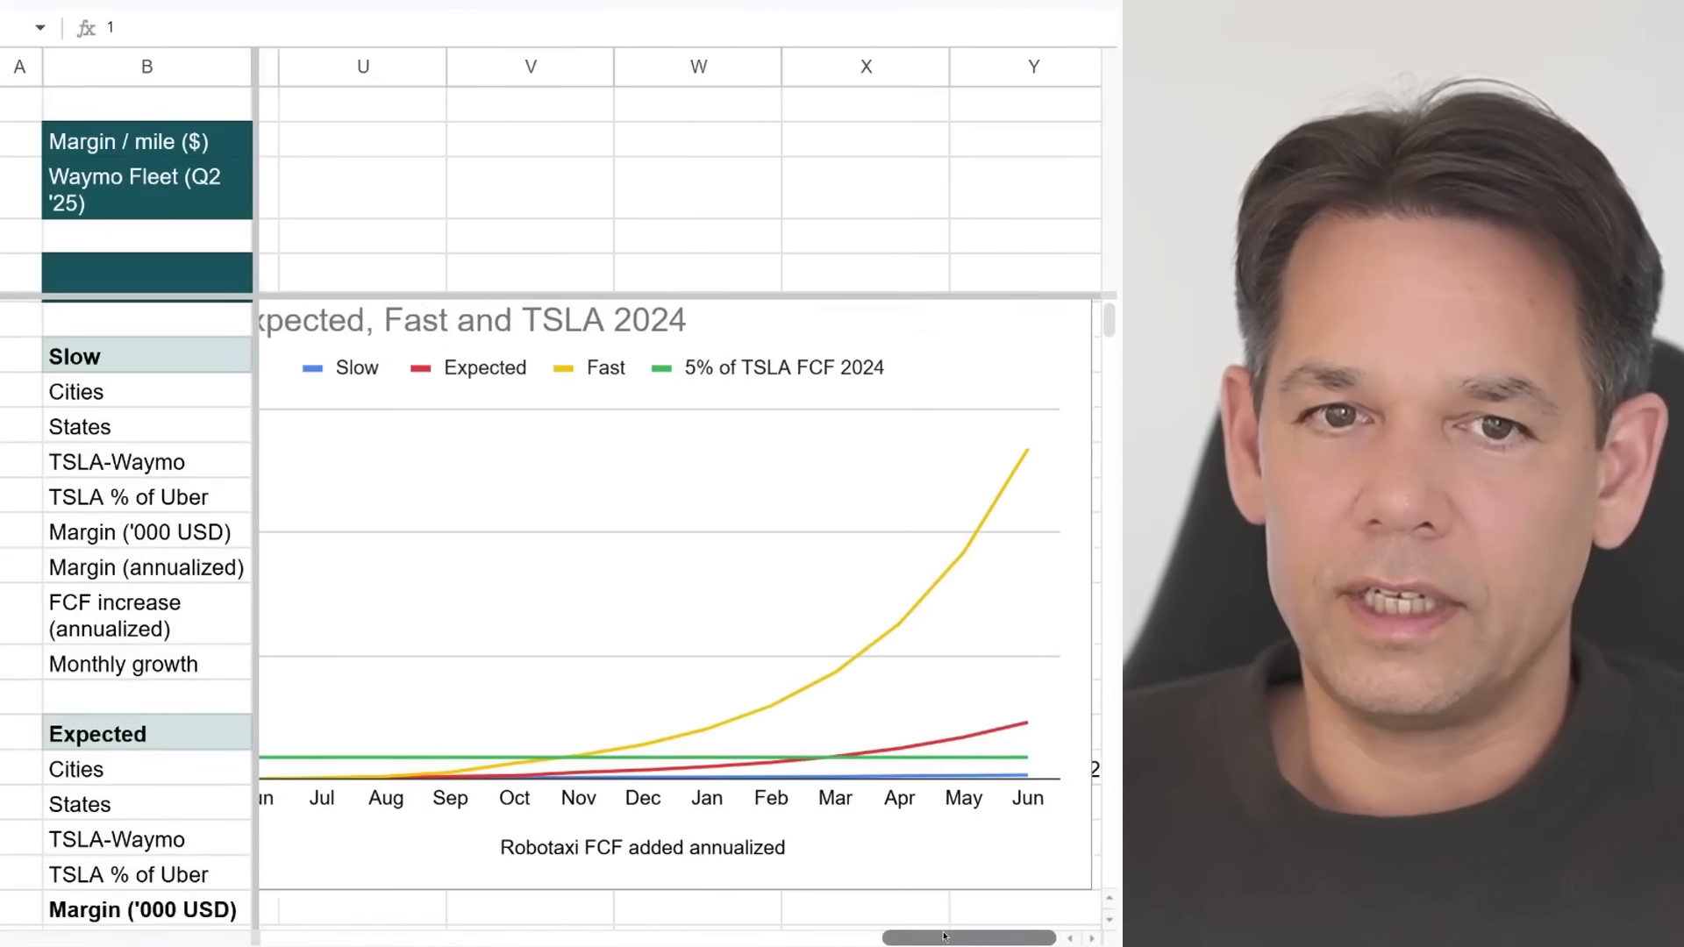
{"action": "scroll", "scroll_direction": "left", "scroll_amount": 3}
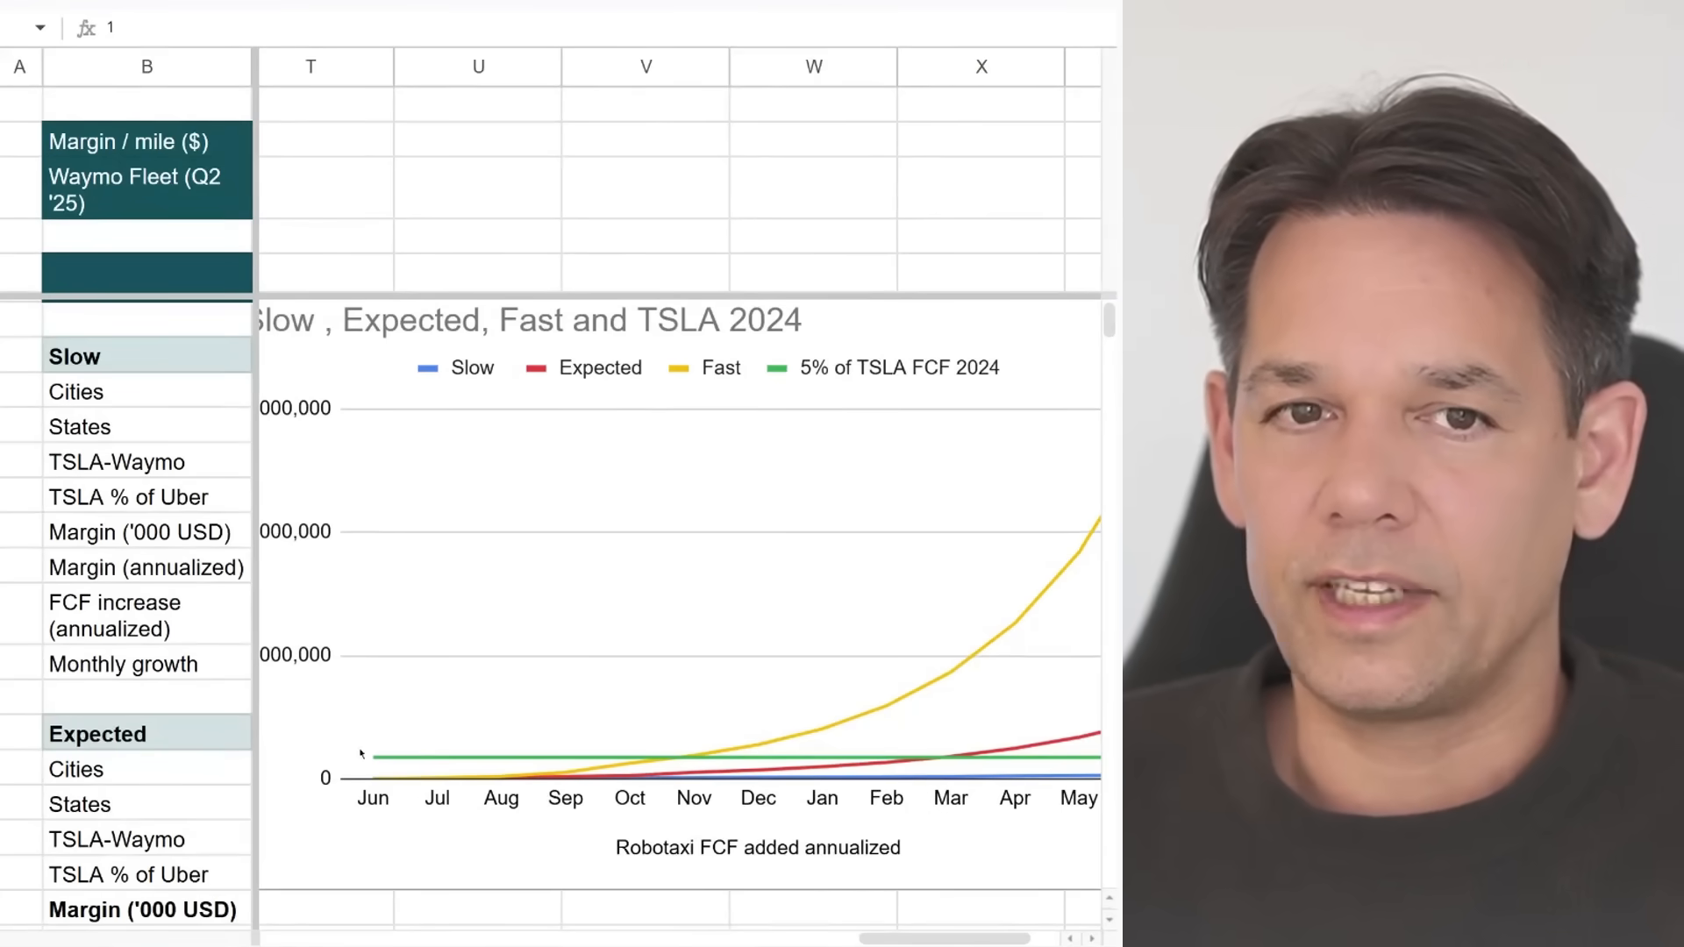
{"action": "mouse_move", "coordinate": [684, 766]}
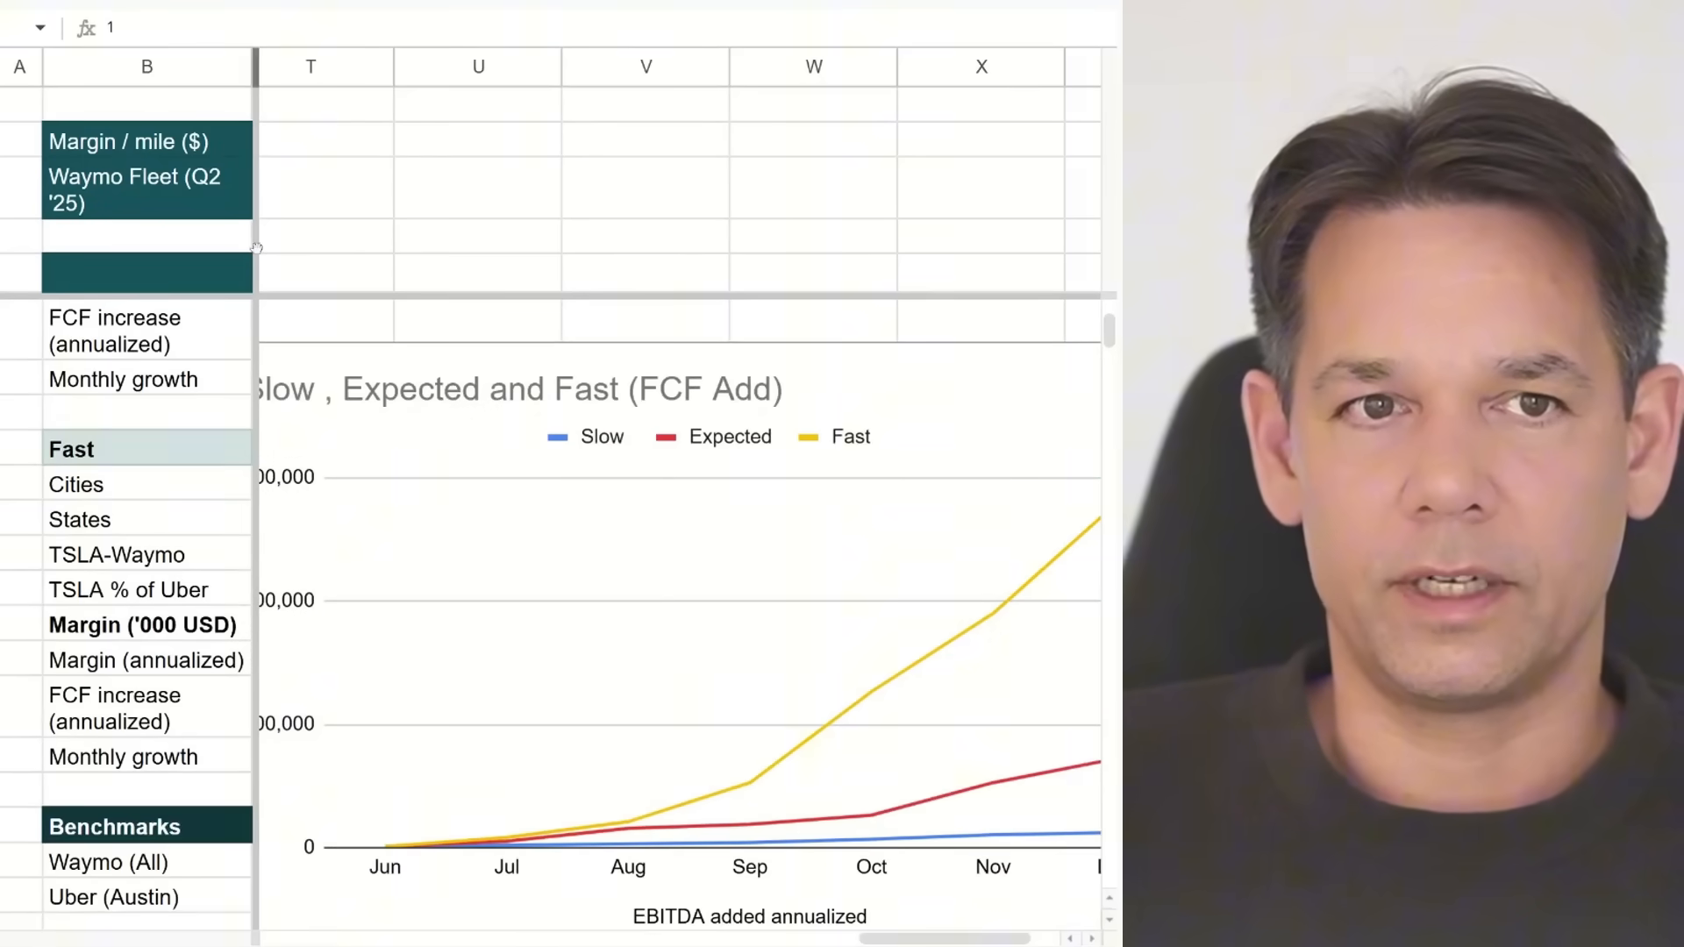
{"action": "scroll", "scroll_direction": "left", "scroll_amount": 3}
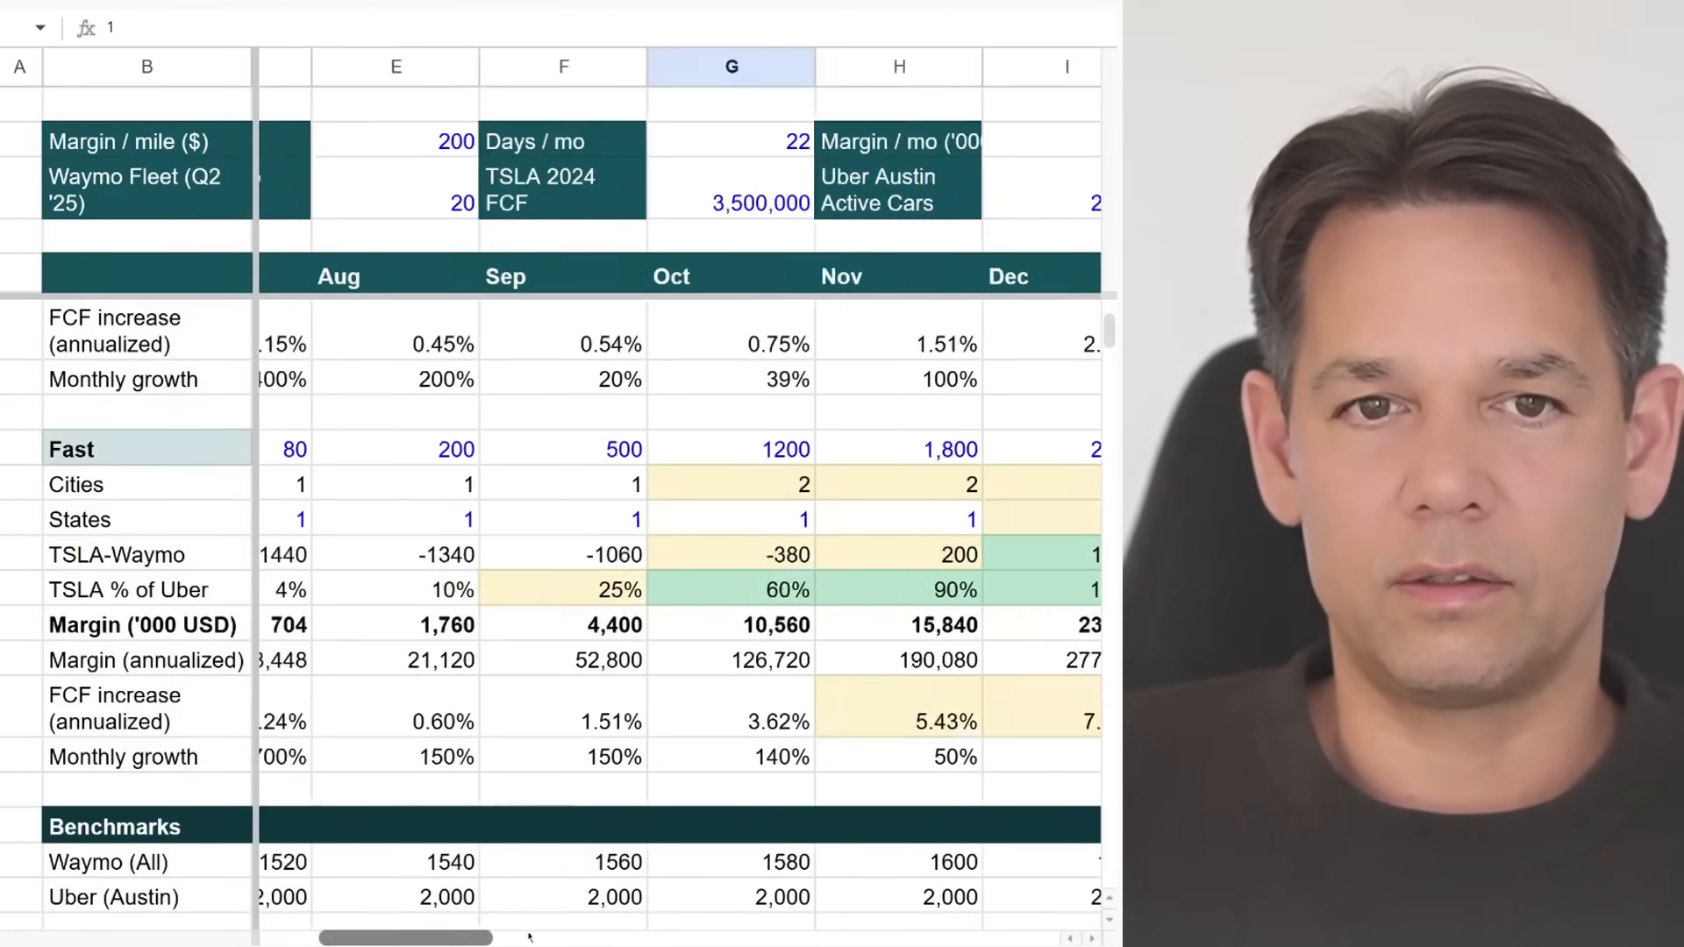
{"action": "scroll", "scroll_direction": "right", "scroll_amount": 3}
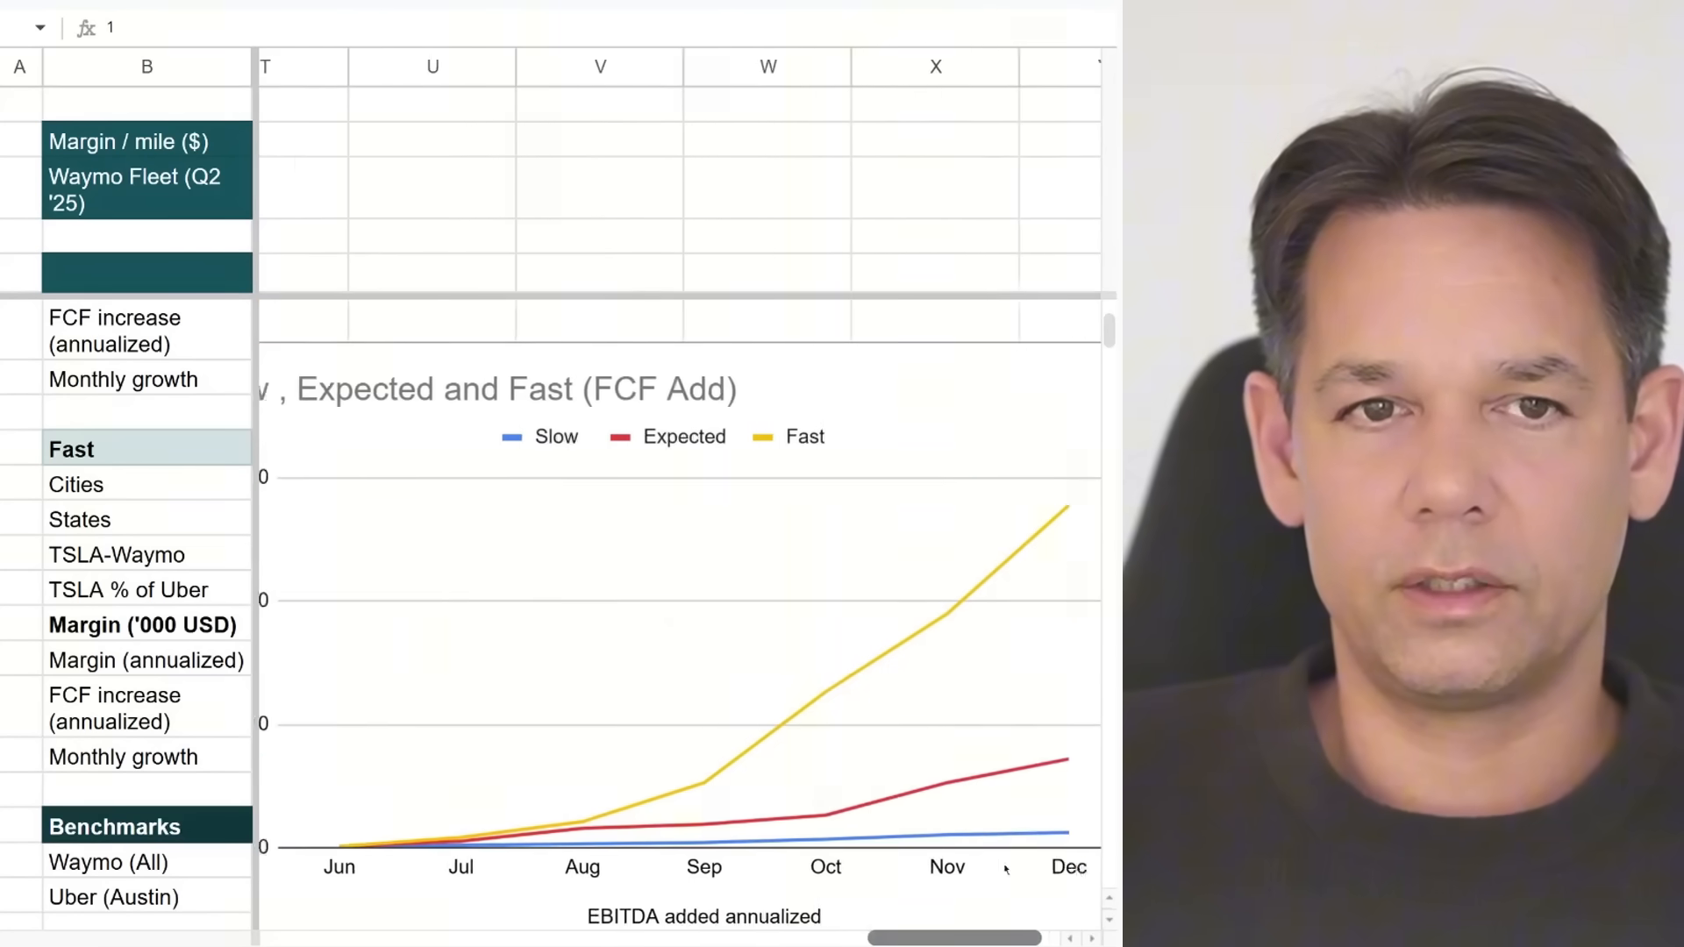
{"action": "scroll", "scroll_direction": "down", "scroll_amount": 3}
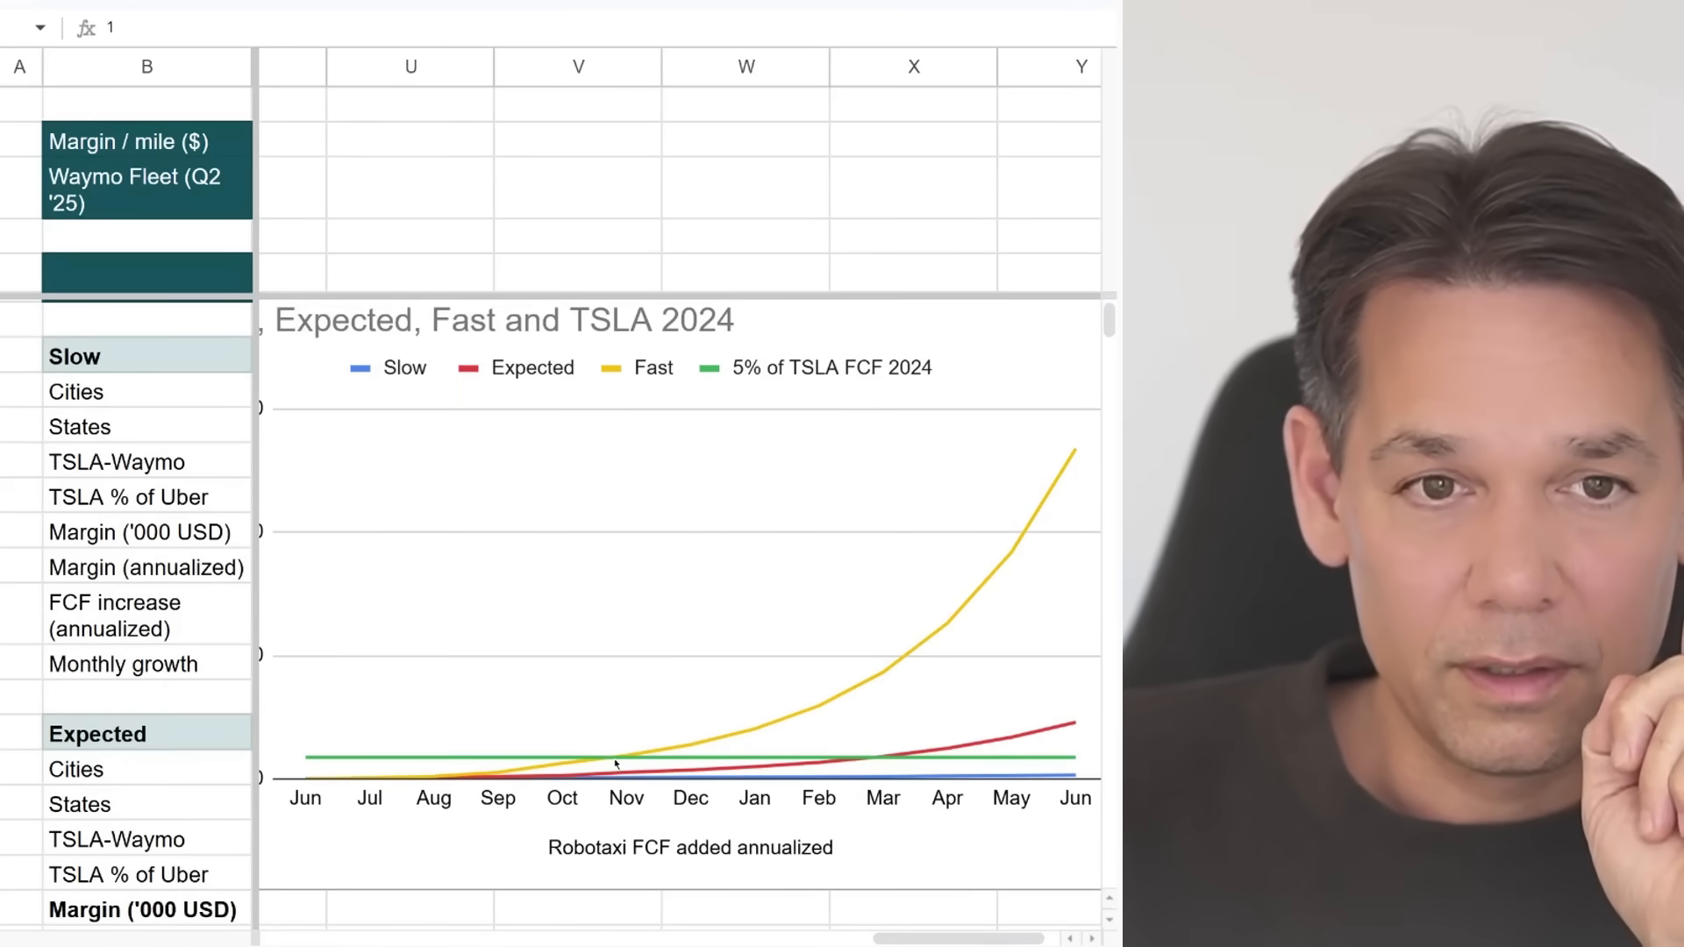
{"action": "mouse_move", "coordinate": [646, 855]}
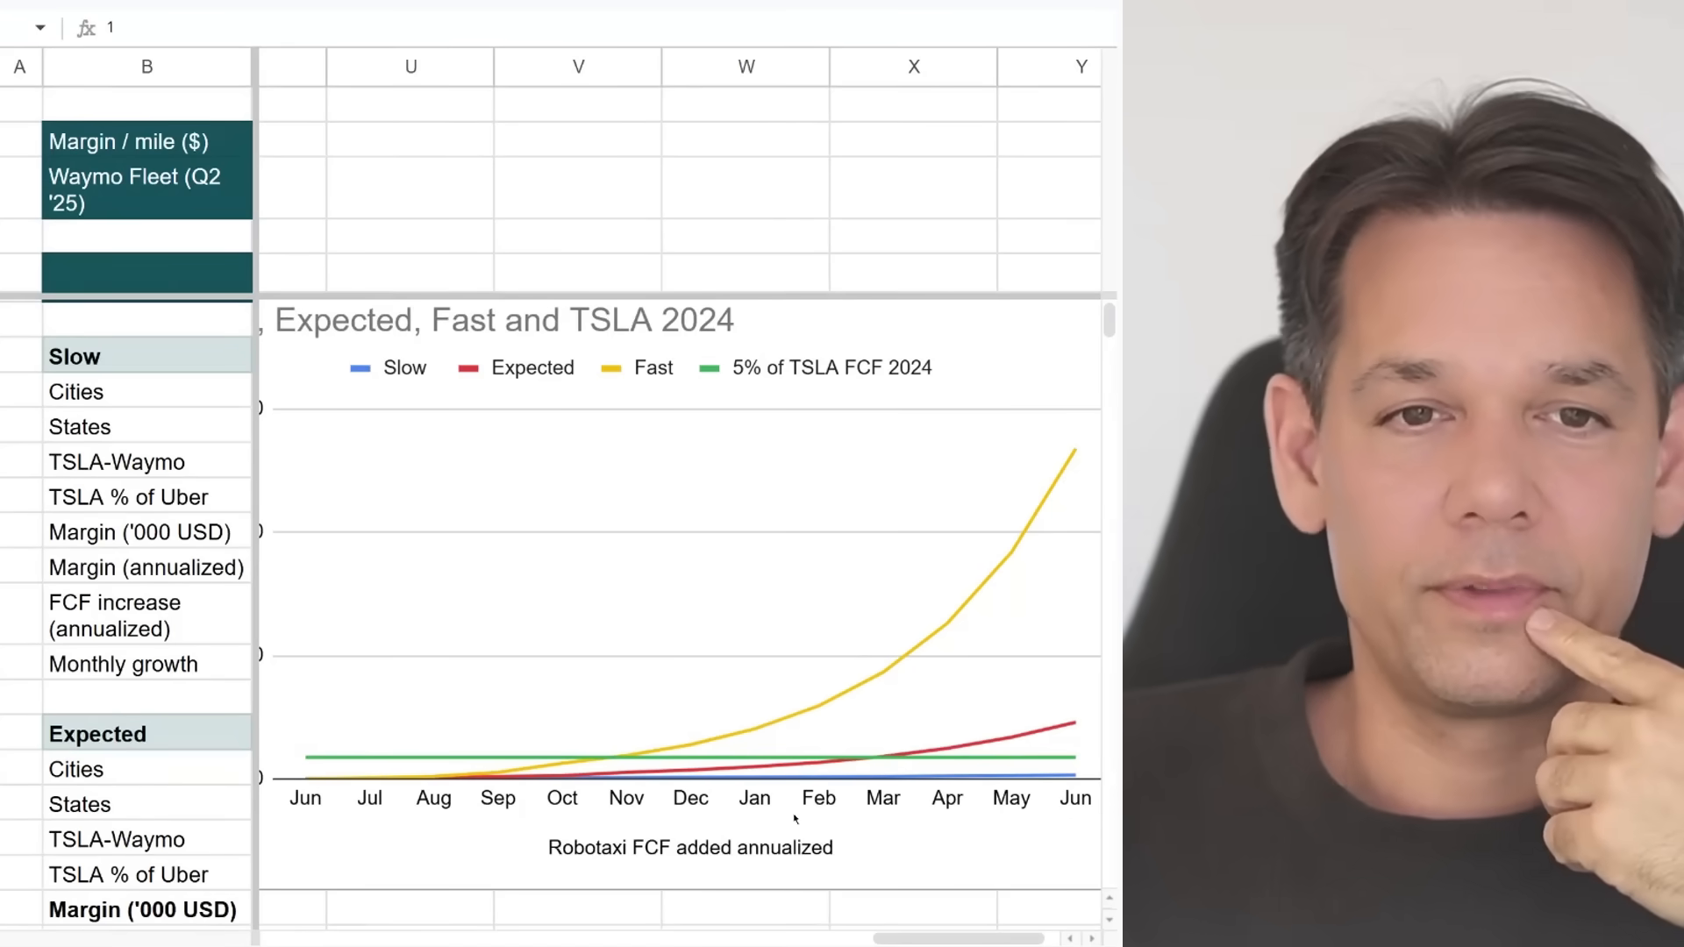
{"action": "scroll", "scroll_direction": "down", "scroll_amount": 3}
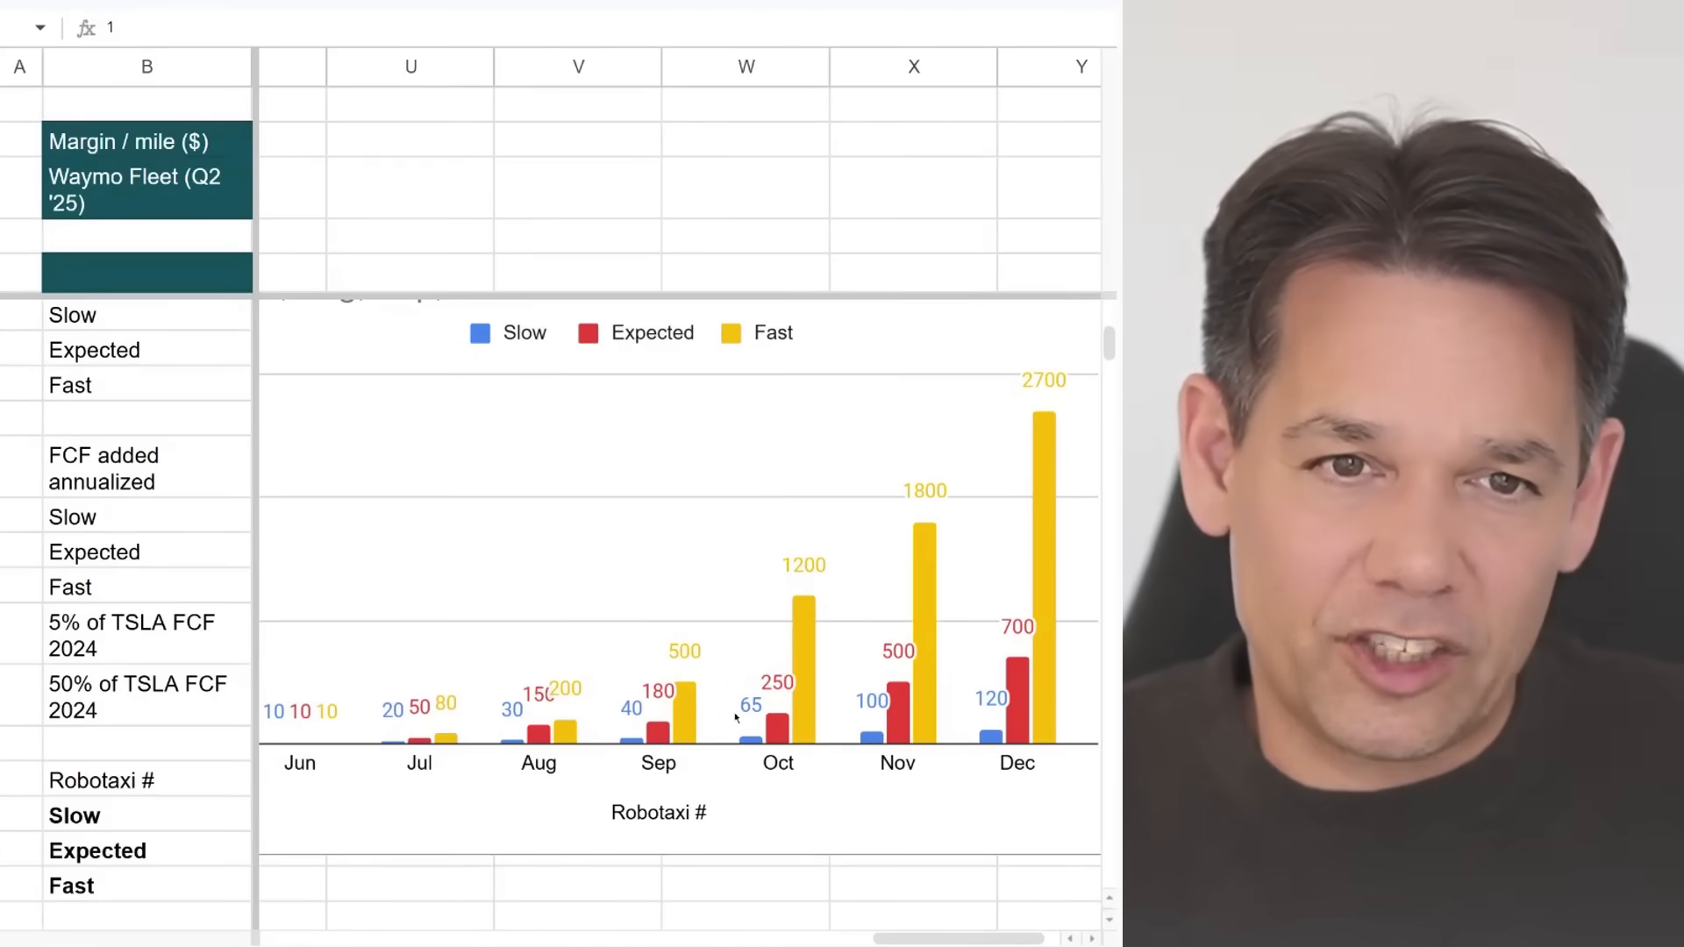
{"action": "mouse_move", "coordinate": [323, 753]}
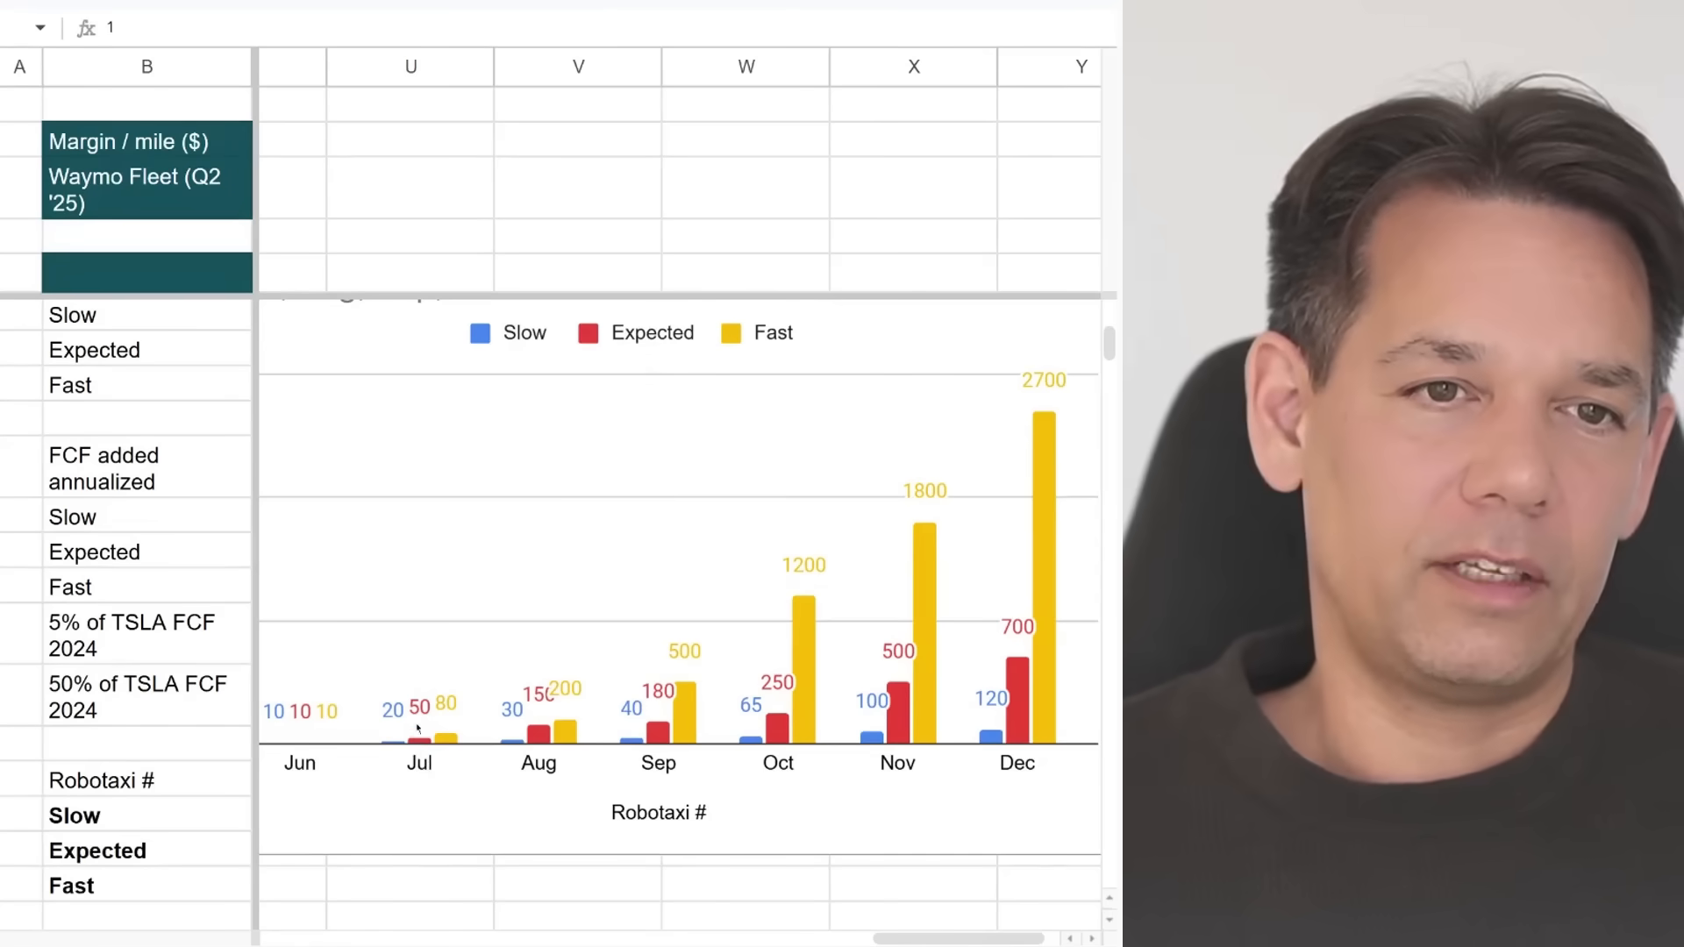
{"action": "mouse_move", "coordinate": [448, 728]}
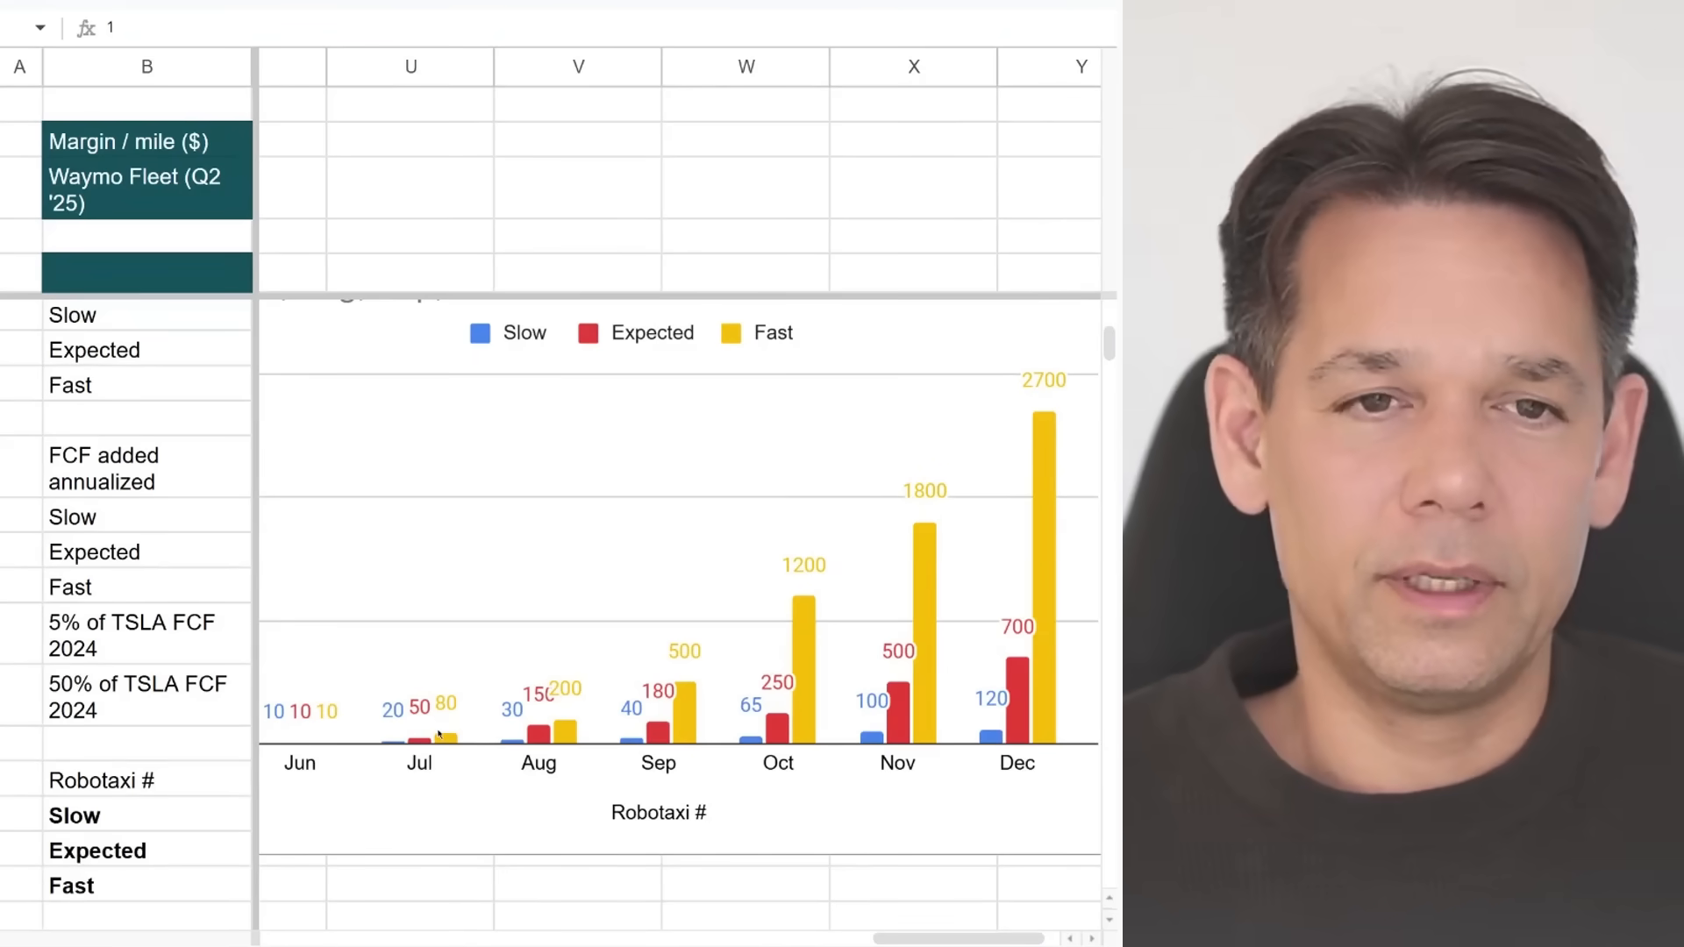
{"action": "mouse_move", "coordinate": [568, 714]}
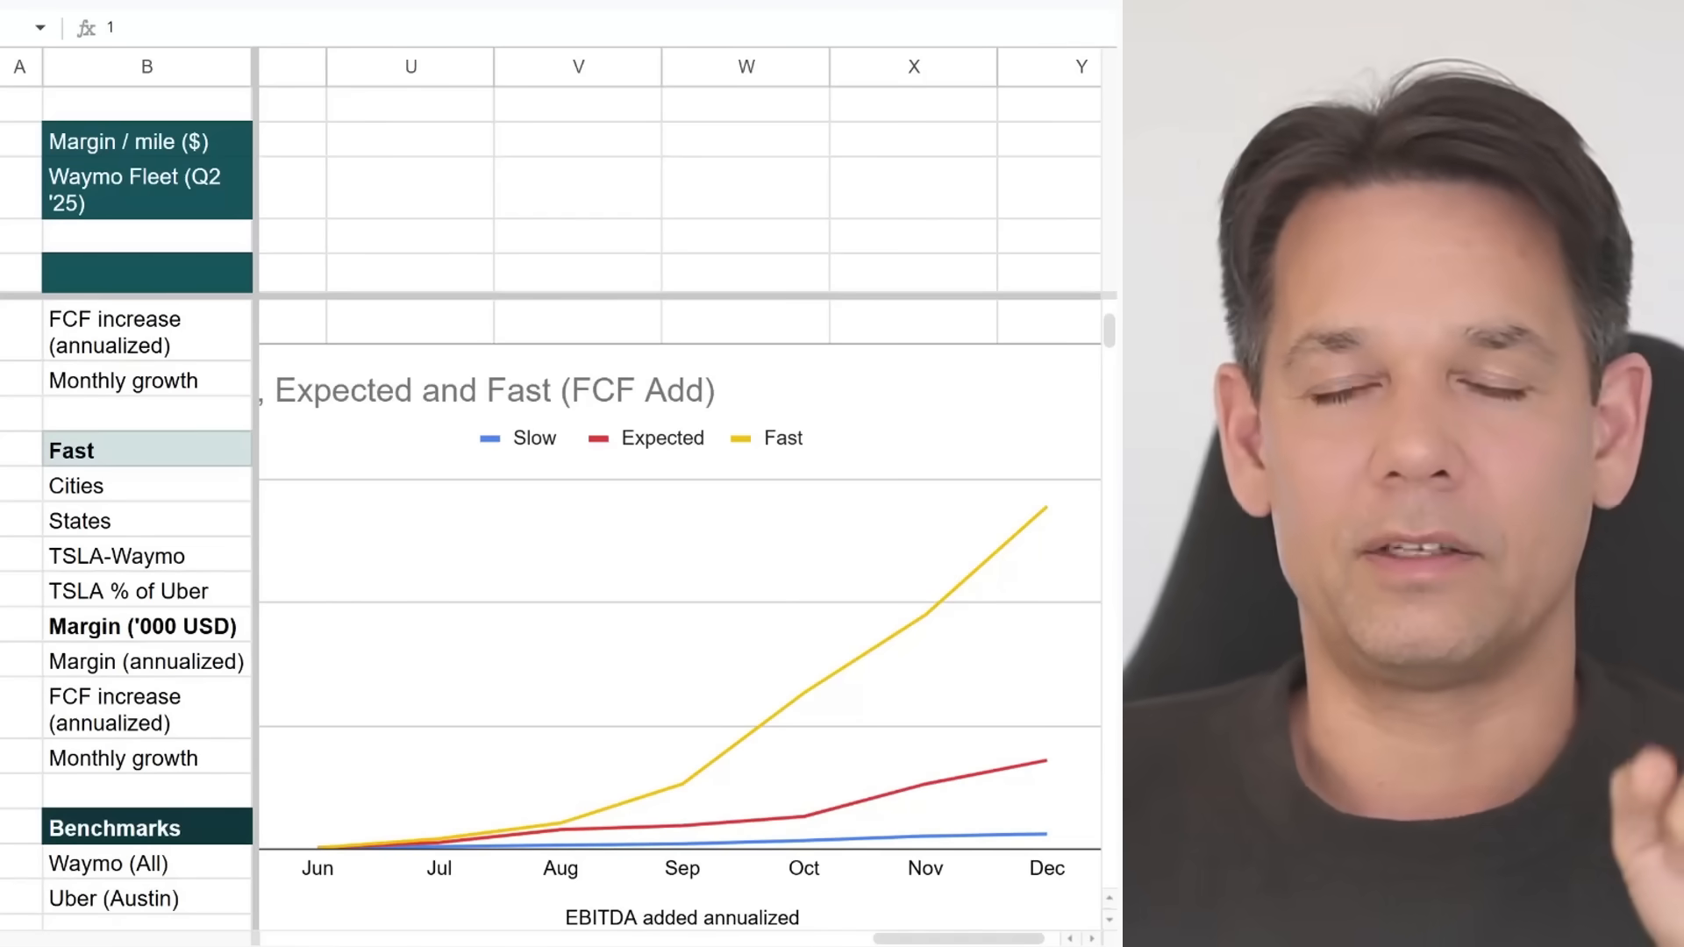
Scroll Musk's X post on expanding the Austin service area into view.
{"action": "scroll", "scroll_direction": "down", "scroll_amount": 3}
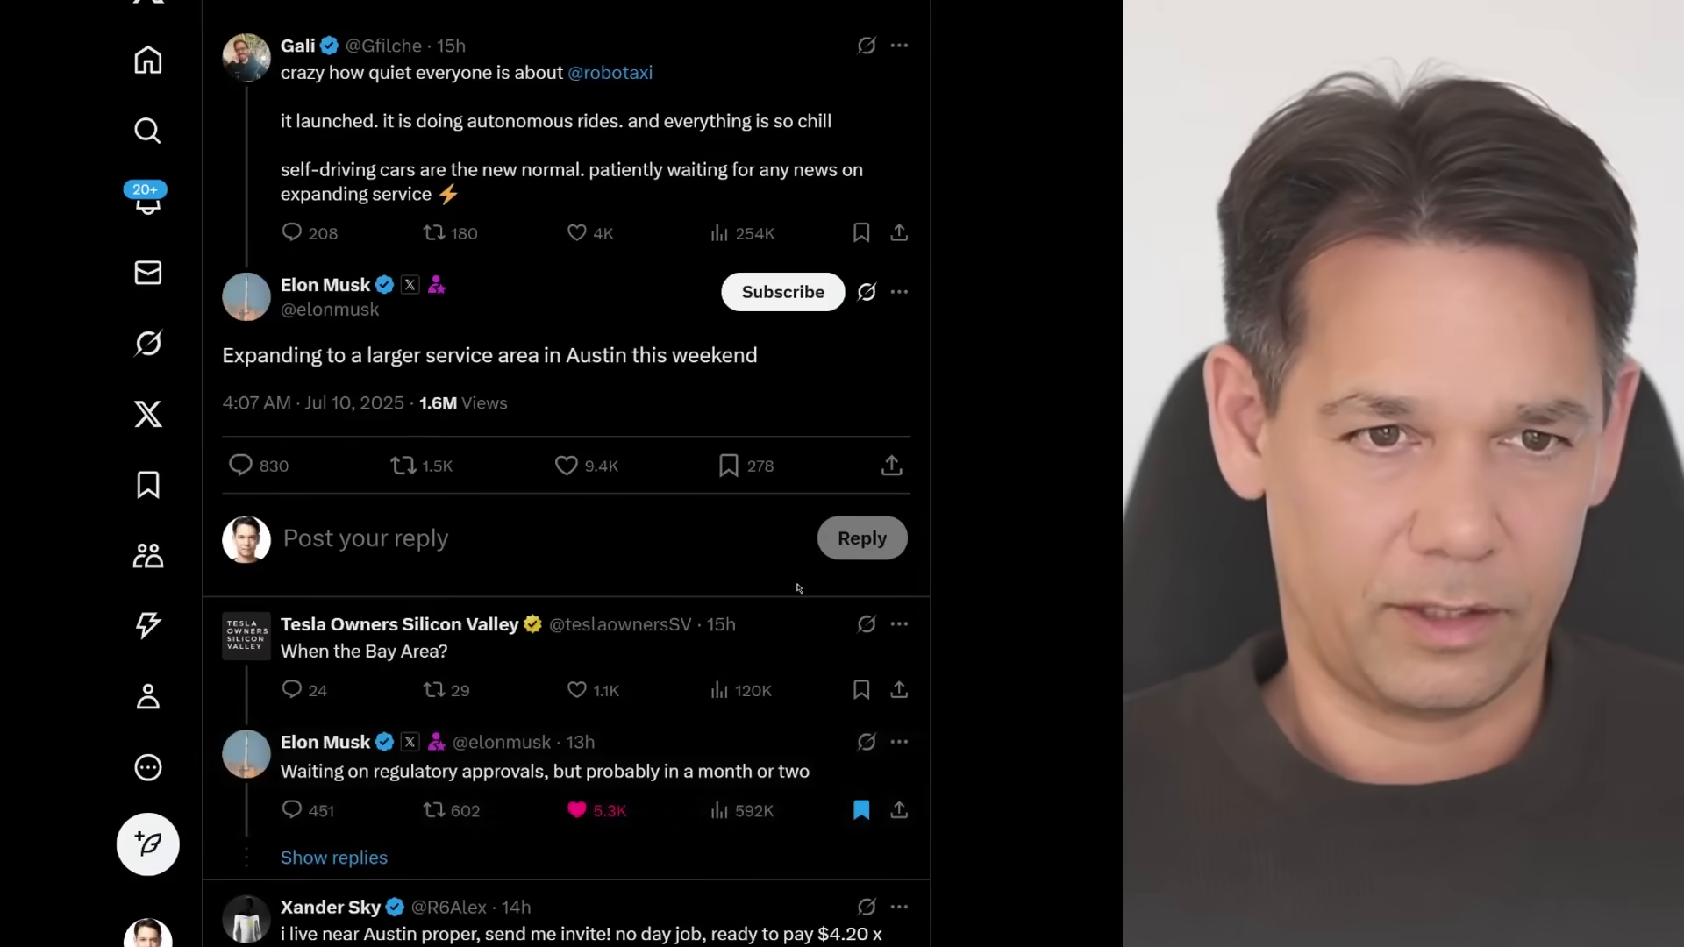
Scroll down the X thread to replies from Austin users asking for invites.
{"action": "scroll", "scroll_direction": "down", "scroll_amount": 3}
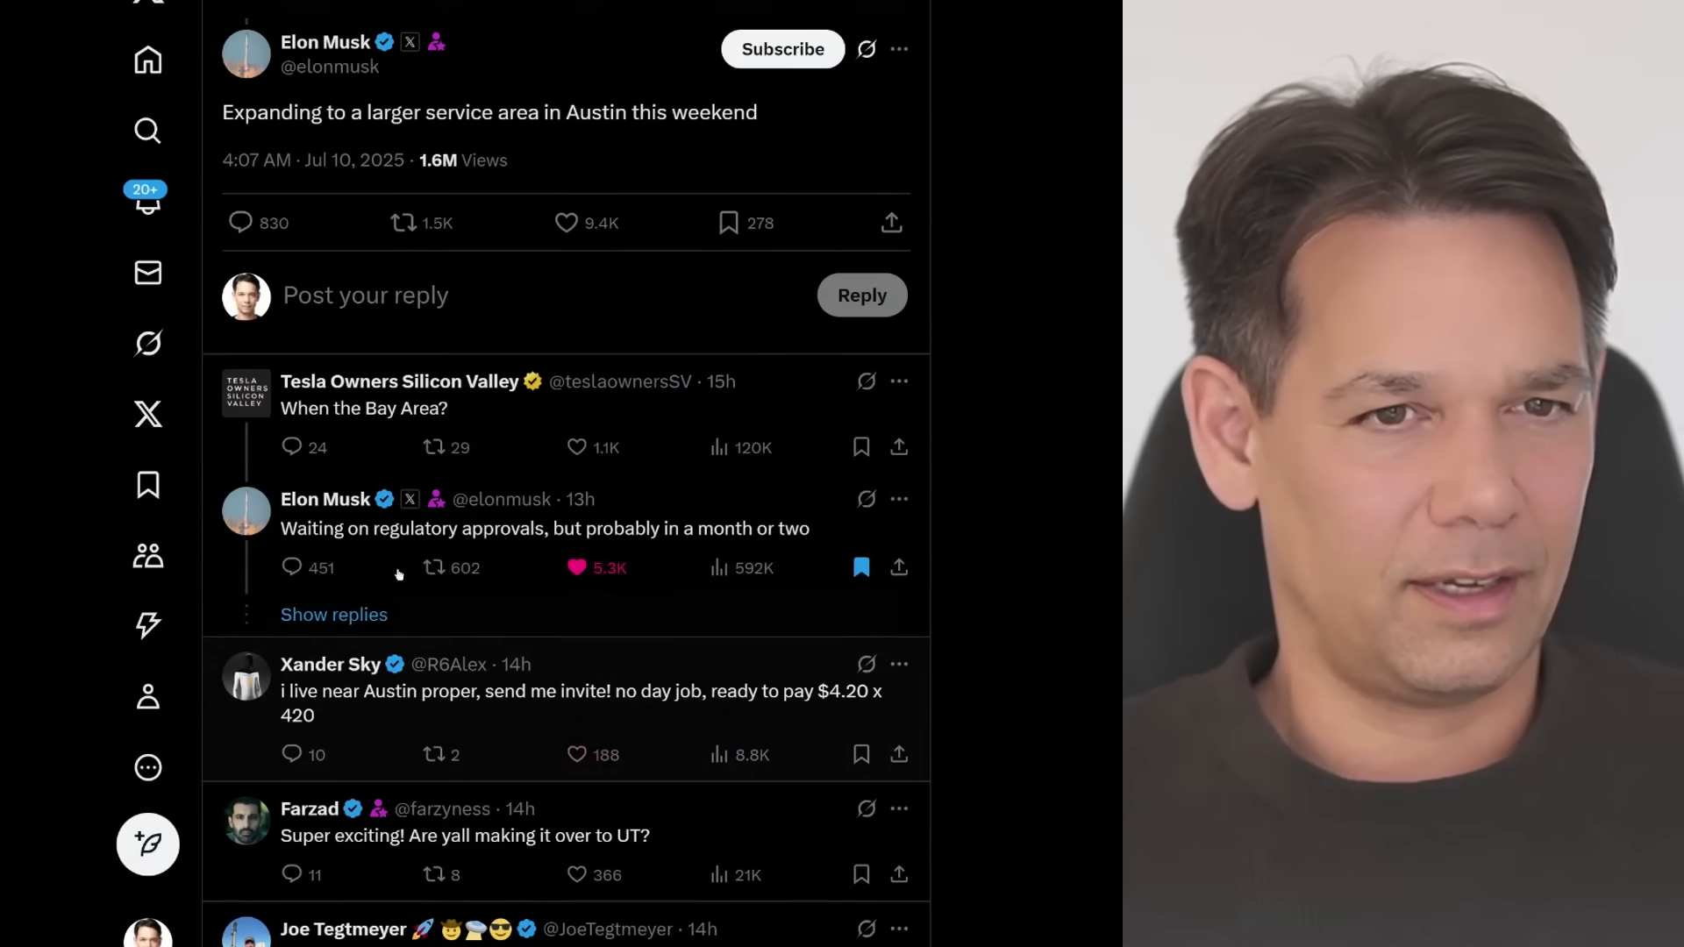
{"action": "mouse_move", "coordinate": [594, 803]}
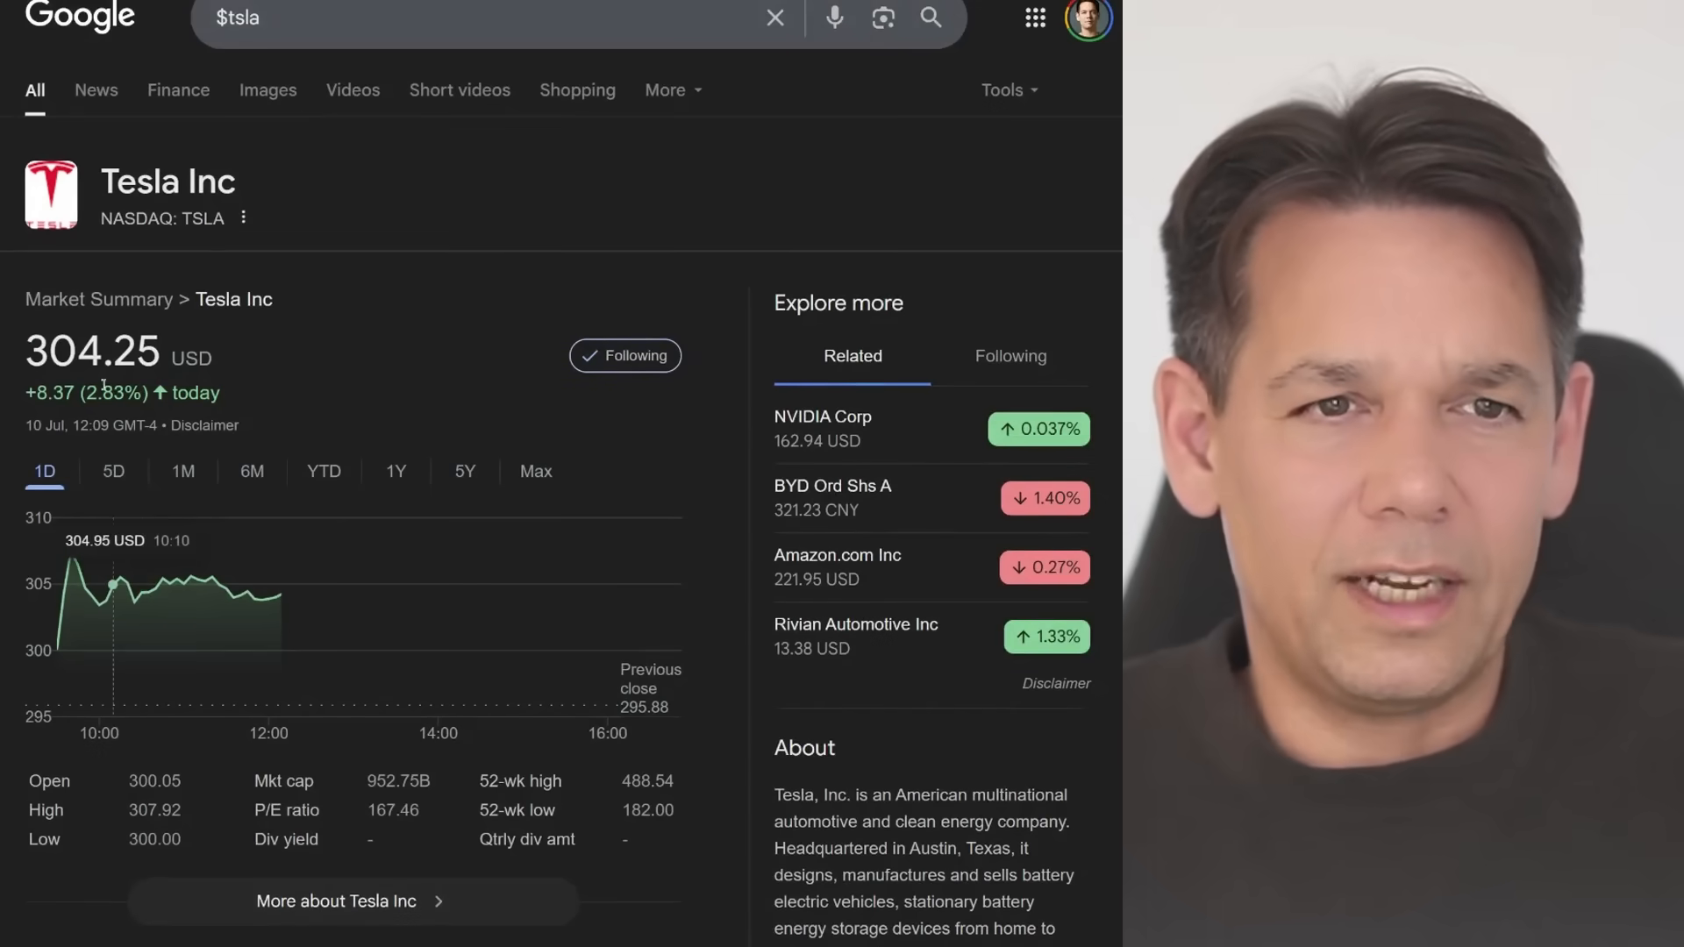
{"action": "left_click", "coordinate": [112, 472]}
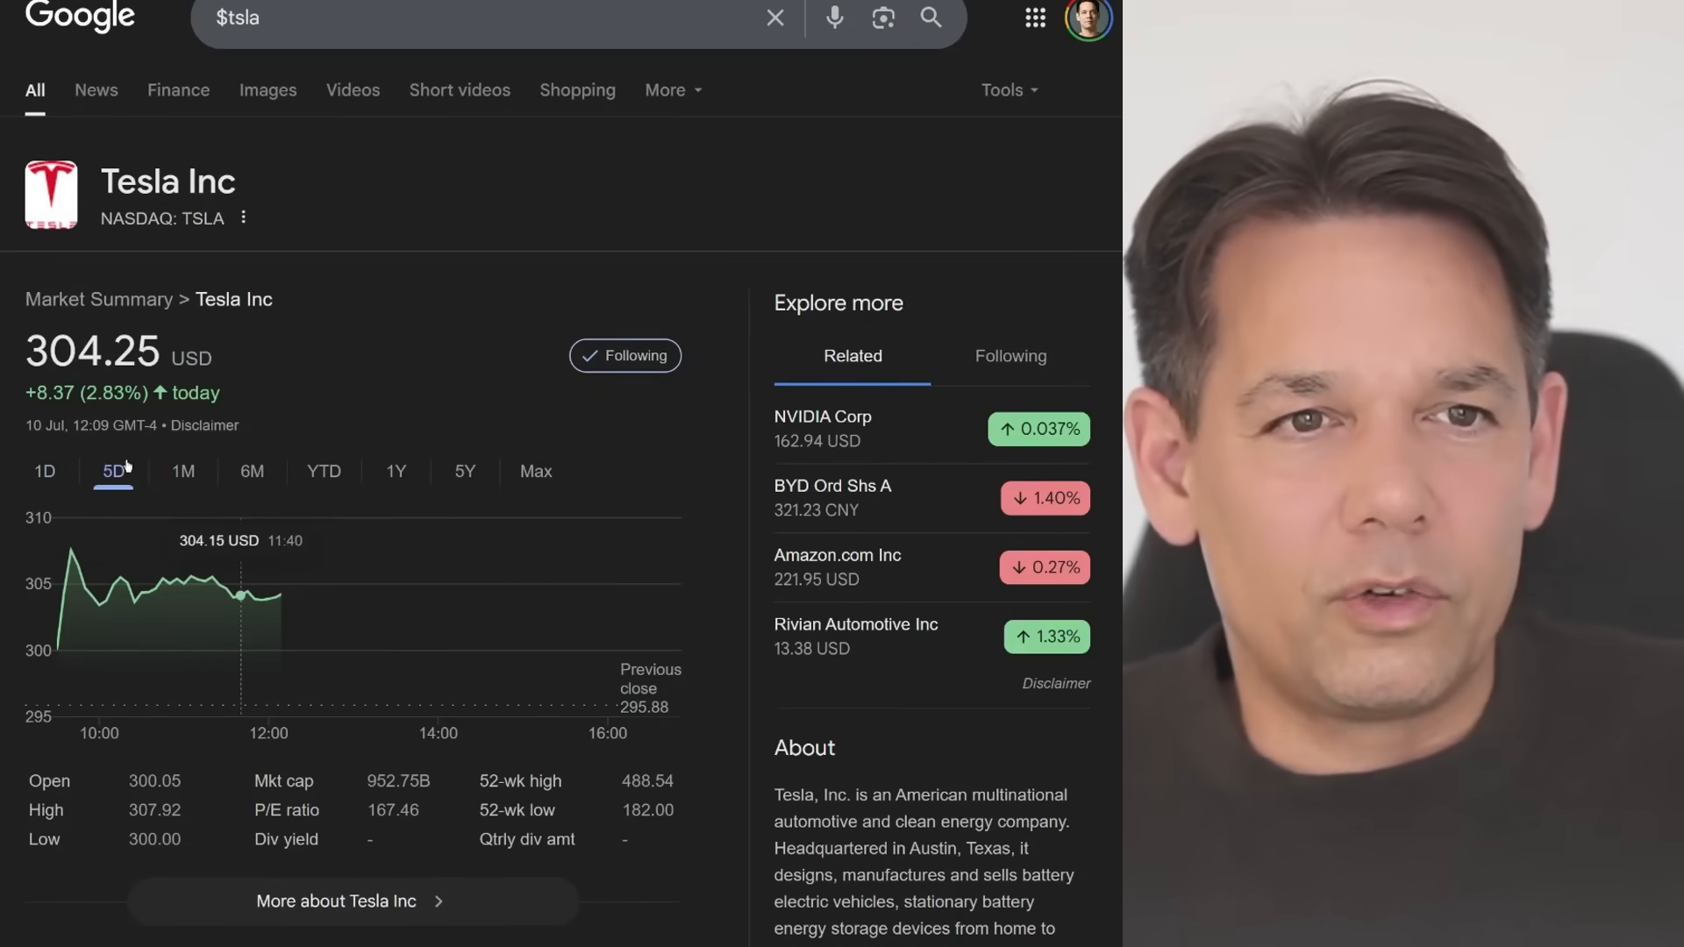
{"action": "left_click", "coordinate": [112, 471]}
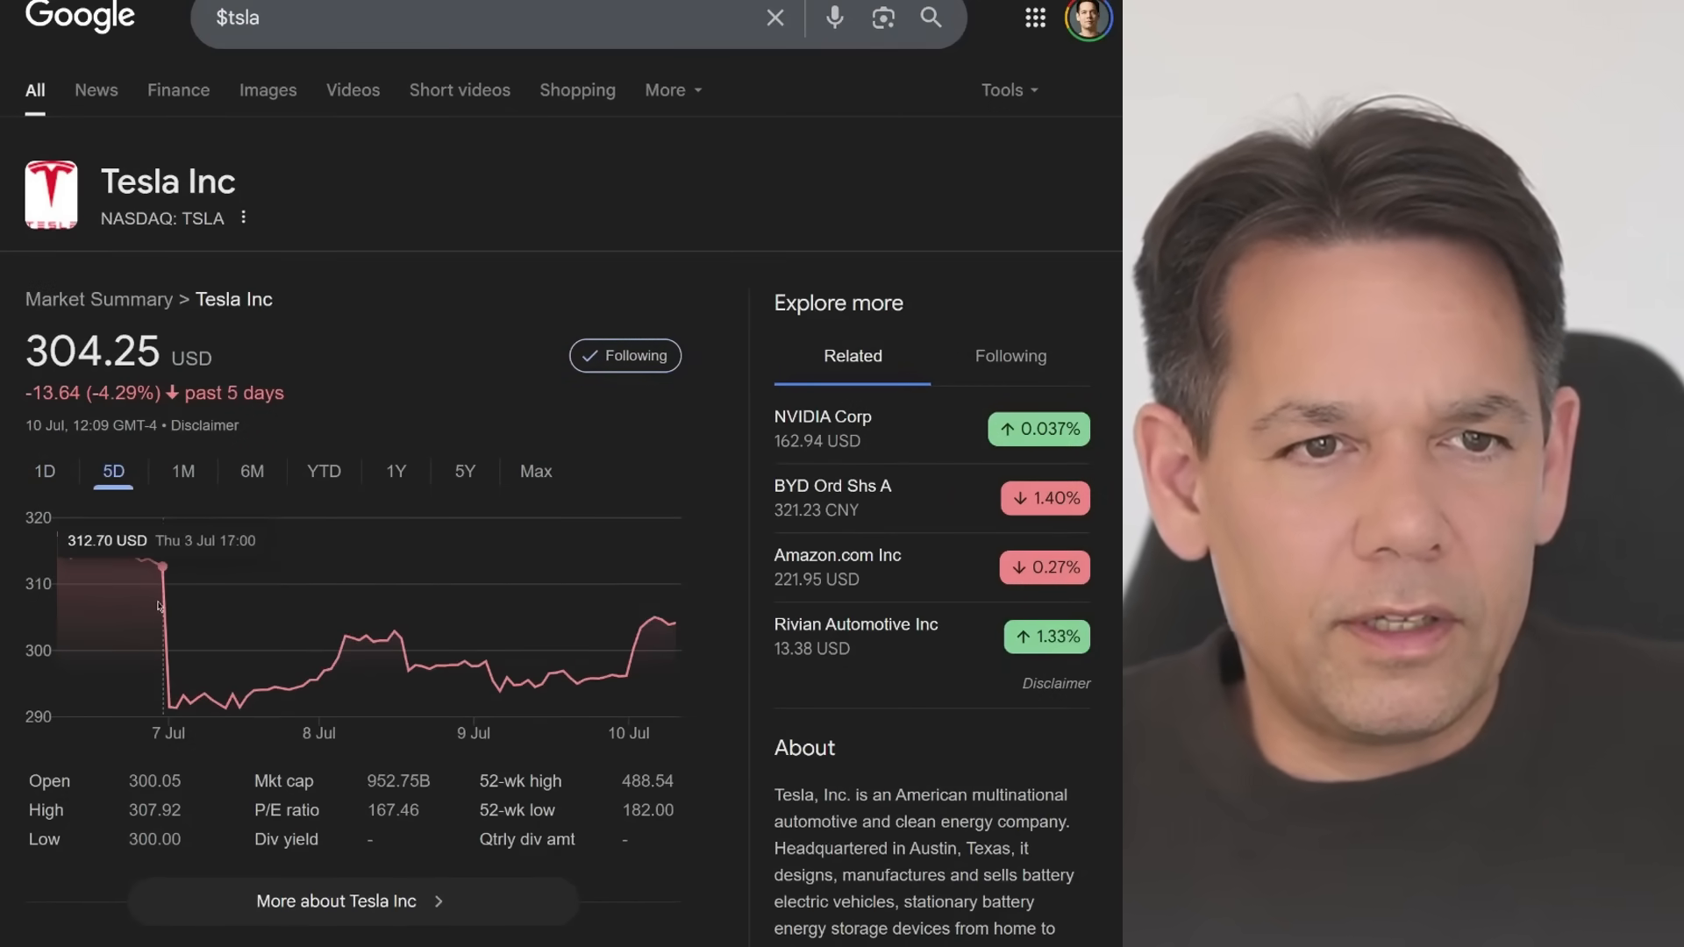
{"action": "mouse_move", "coordinate": [112, 589]}
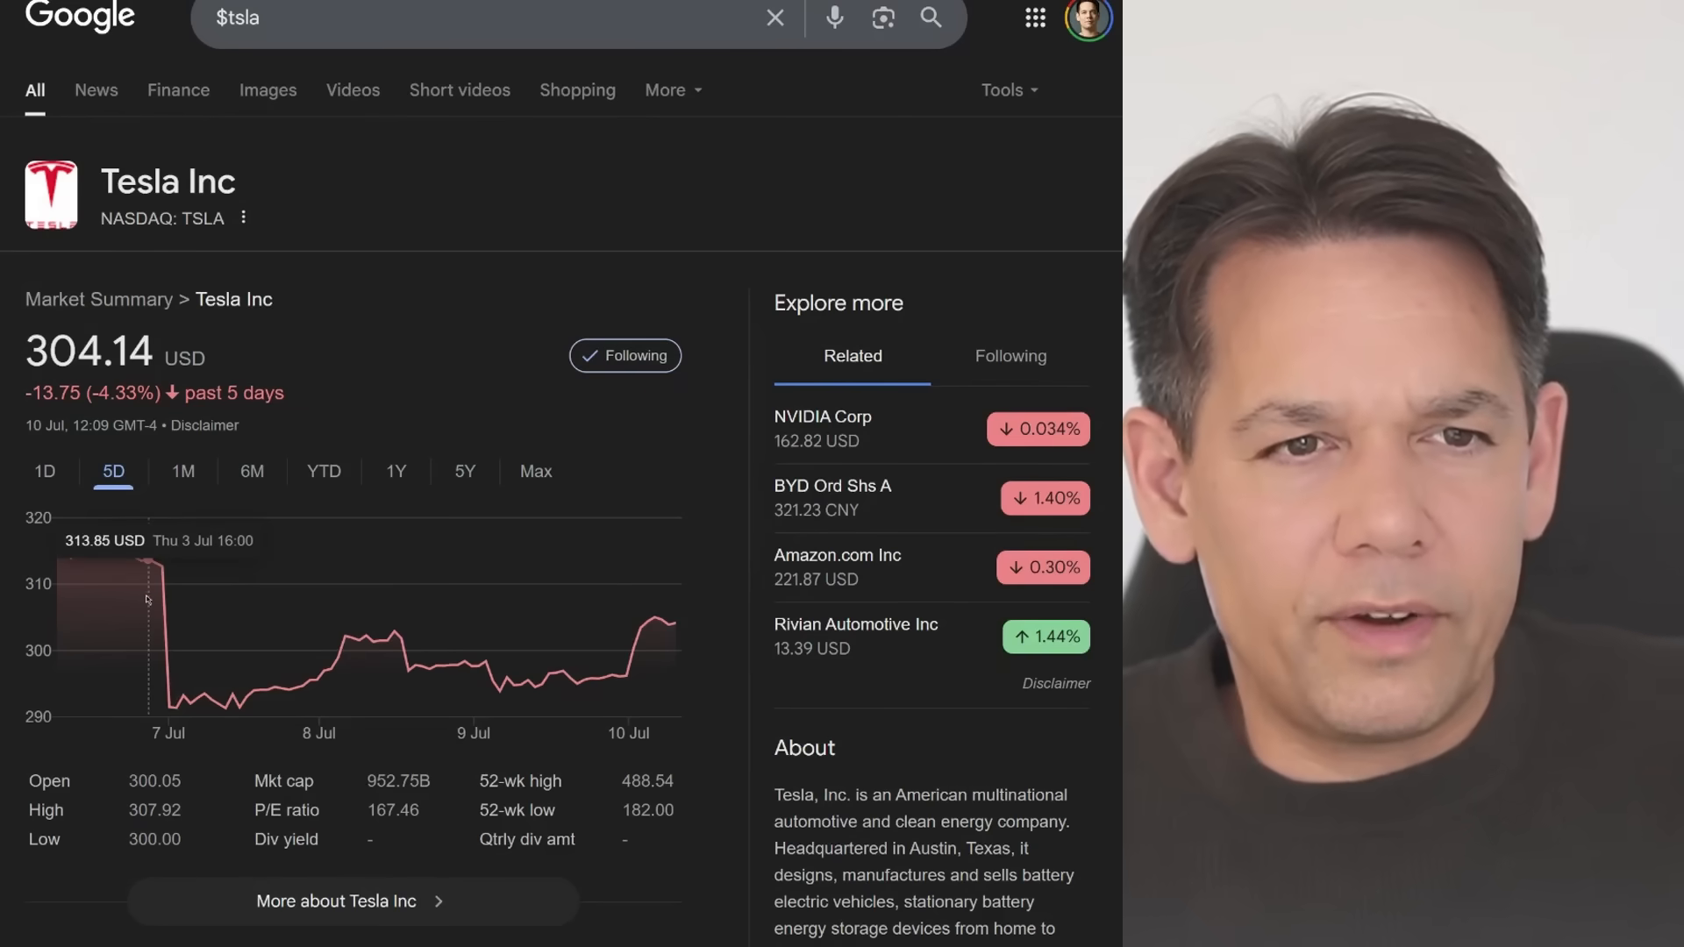
{"action": "mouse_move", "coordinate": [85, 594]}
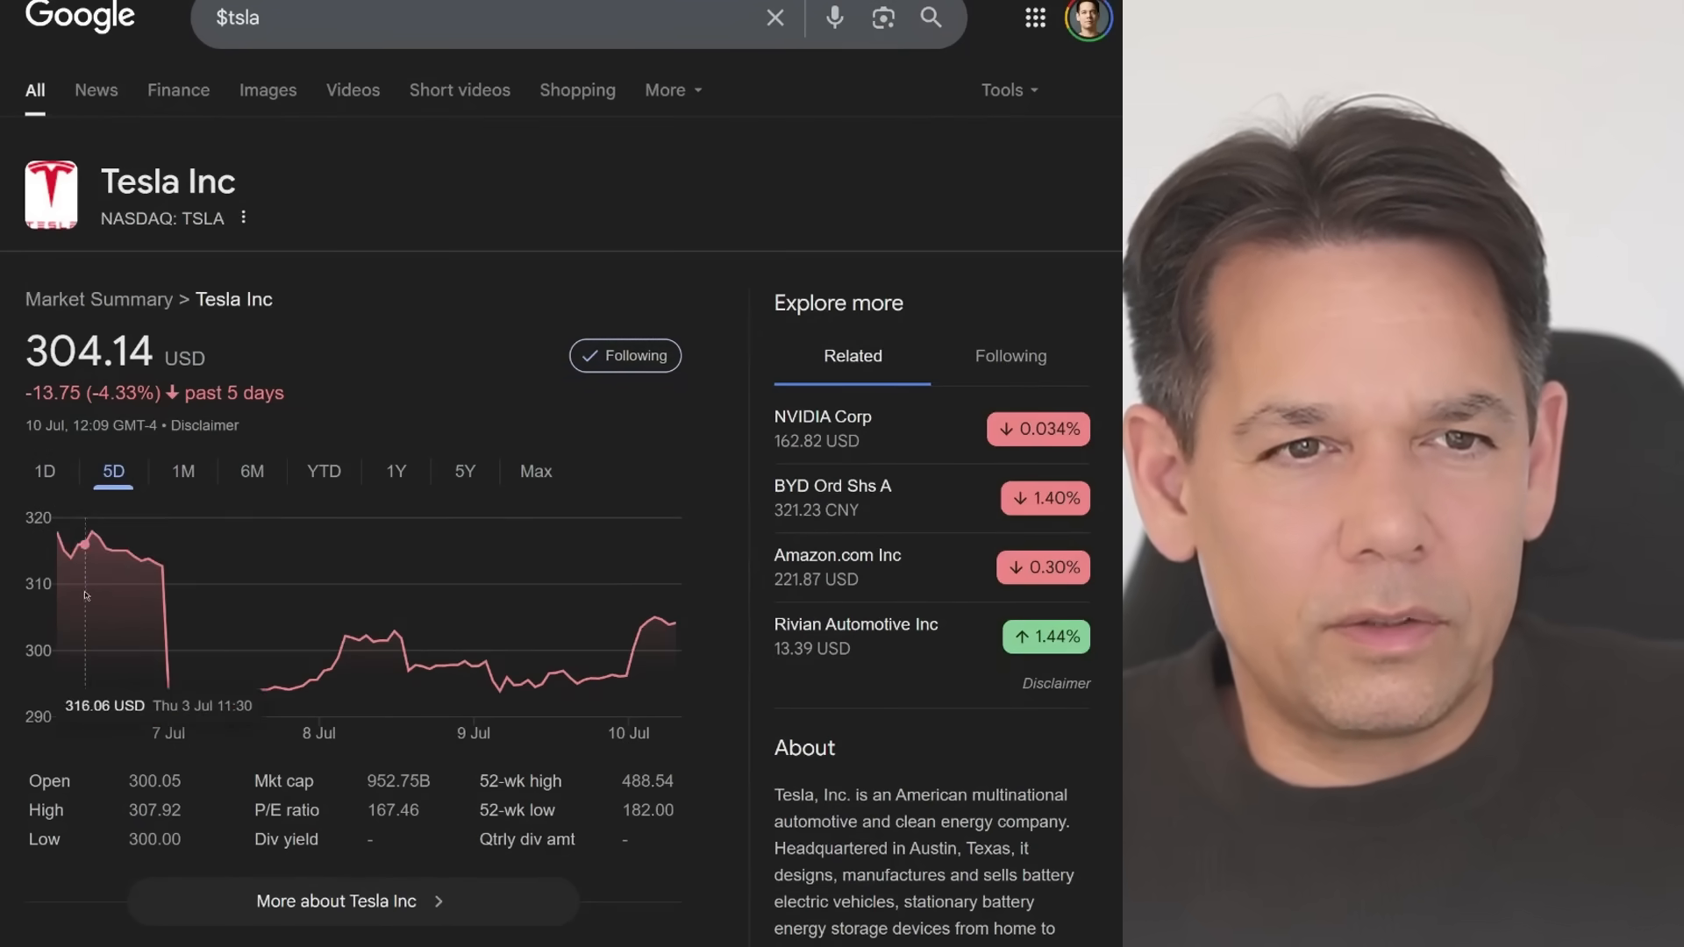
{"action": "mouse_move", "coordinate": [149, 539]}
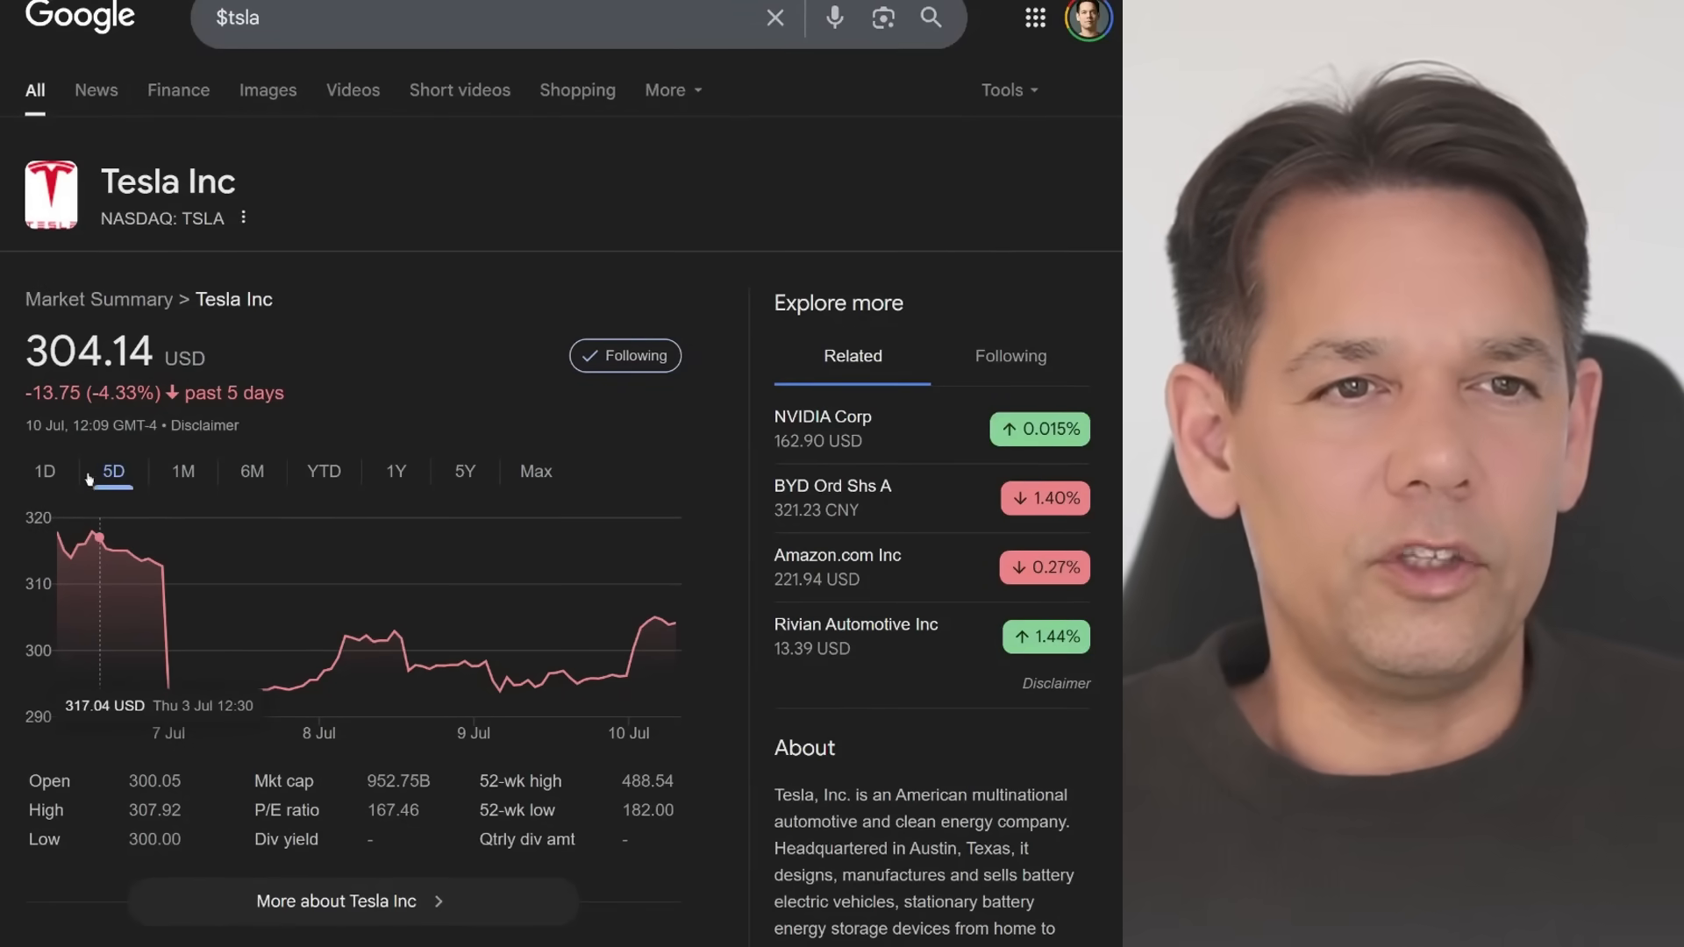
{"action": "left_click", "coordinate": [44, 472]}
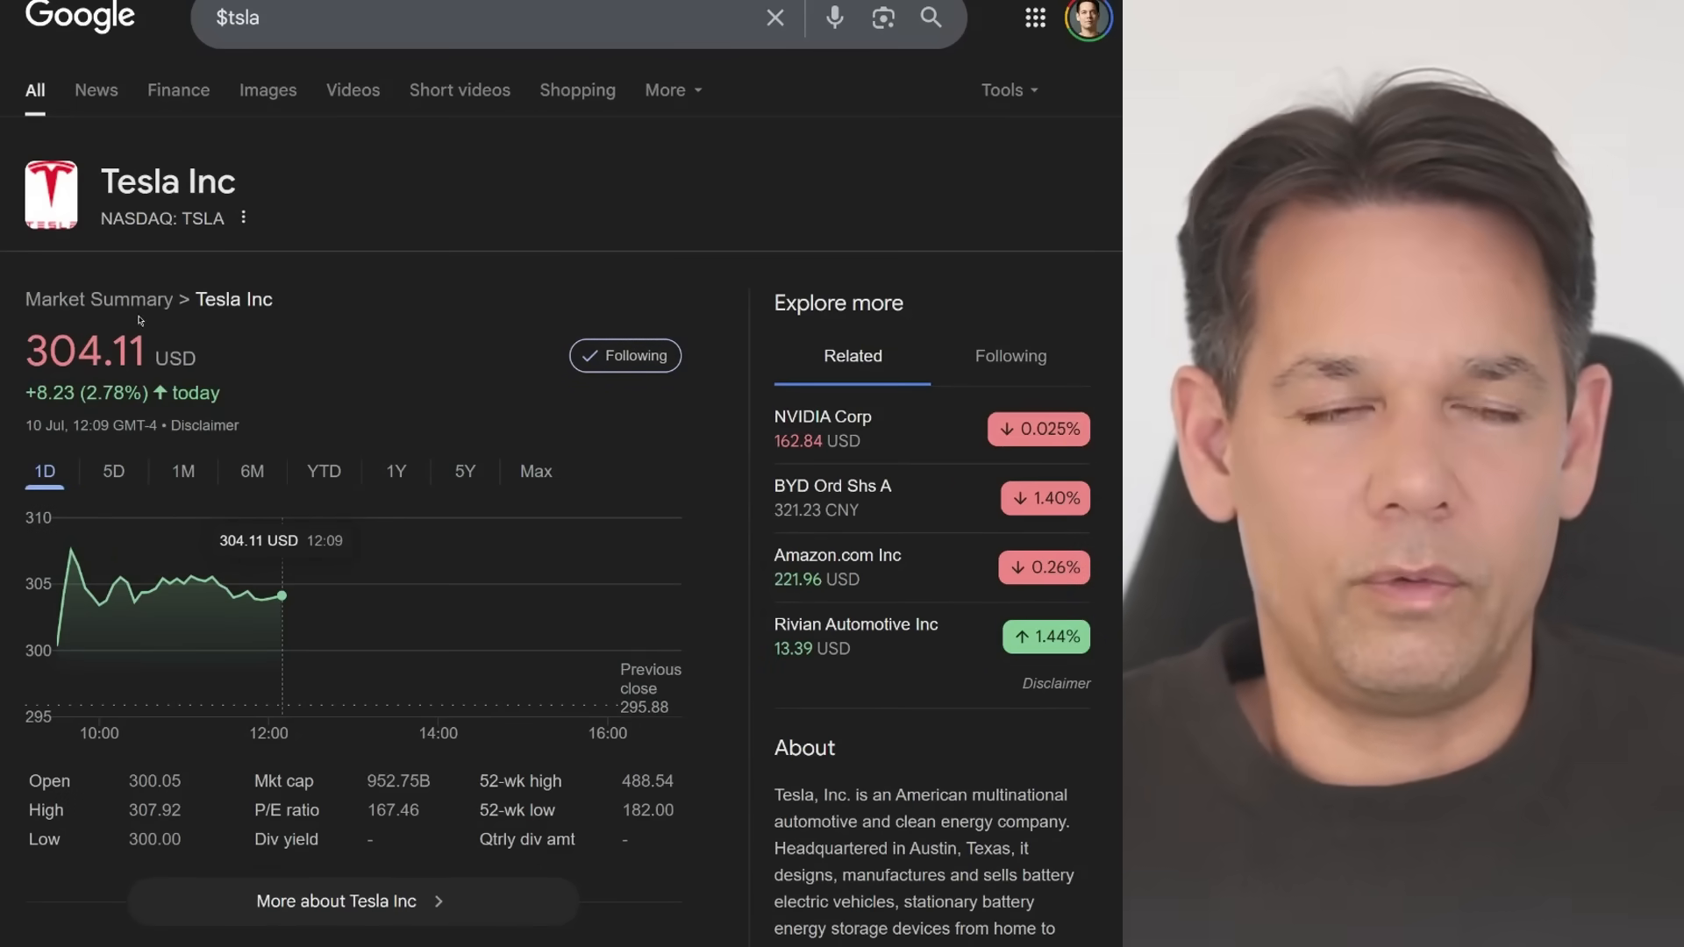
{"action": "mouse_move", "coordinate": [113, 506]}
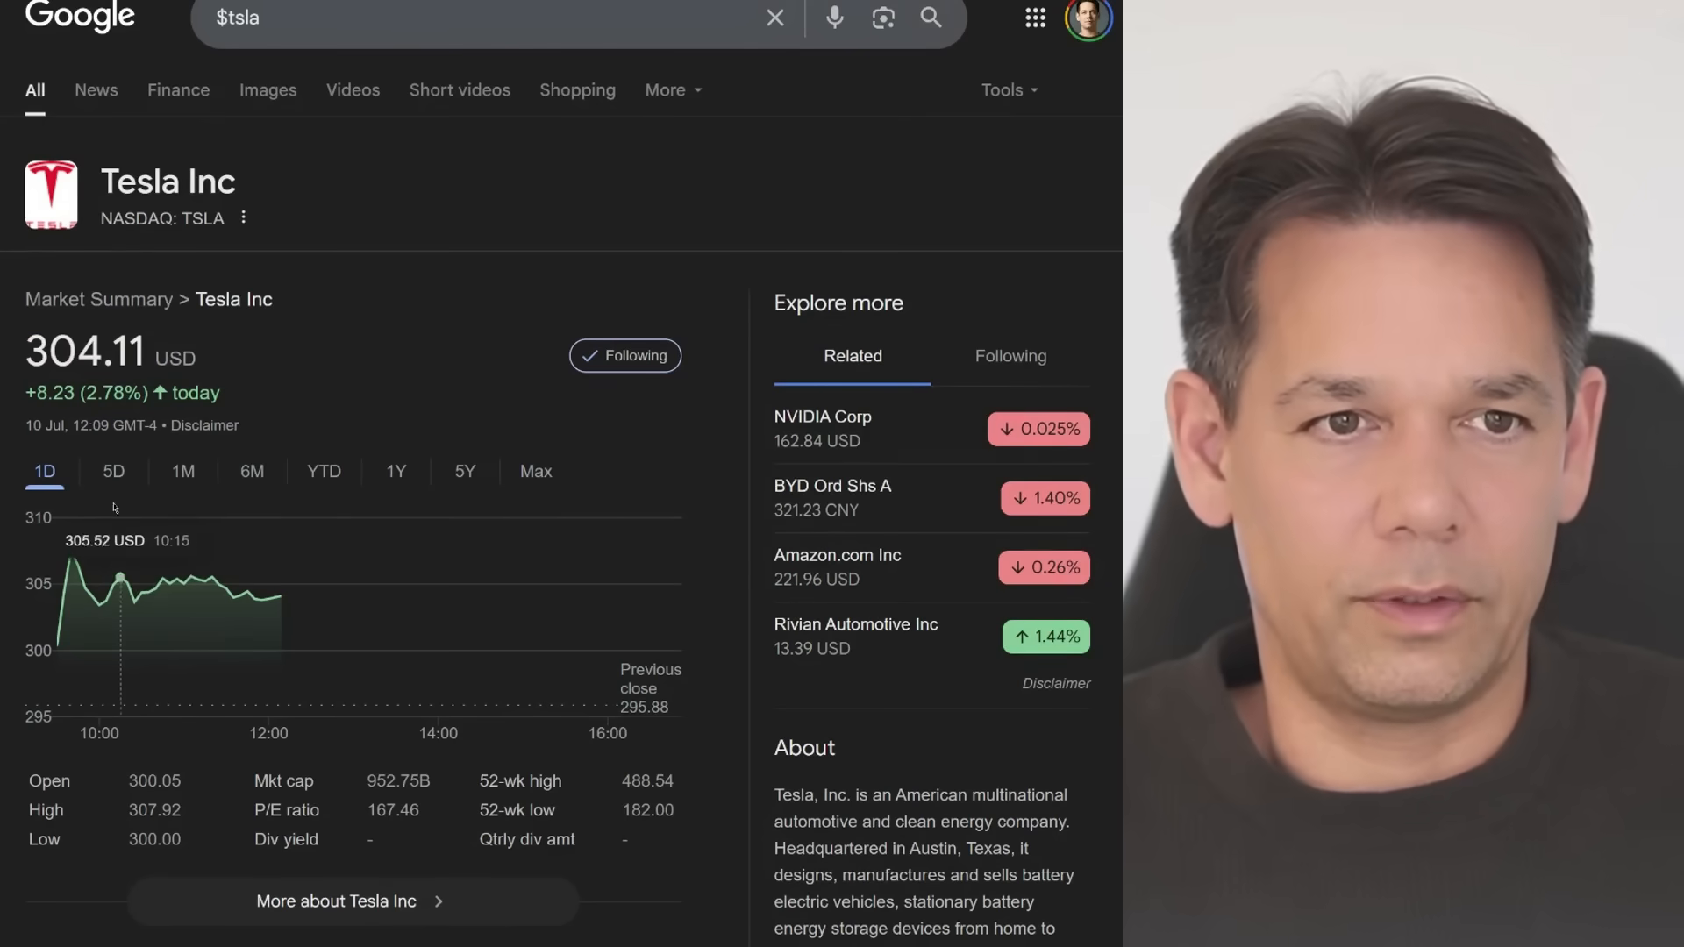
{"action": "left_click", "coordinate": [113, 472]}
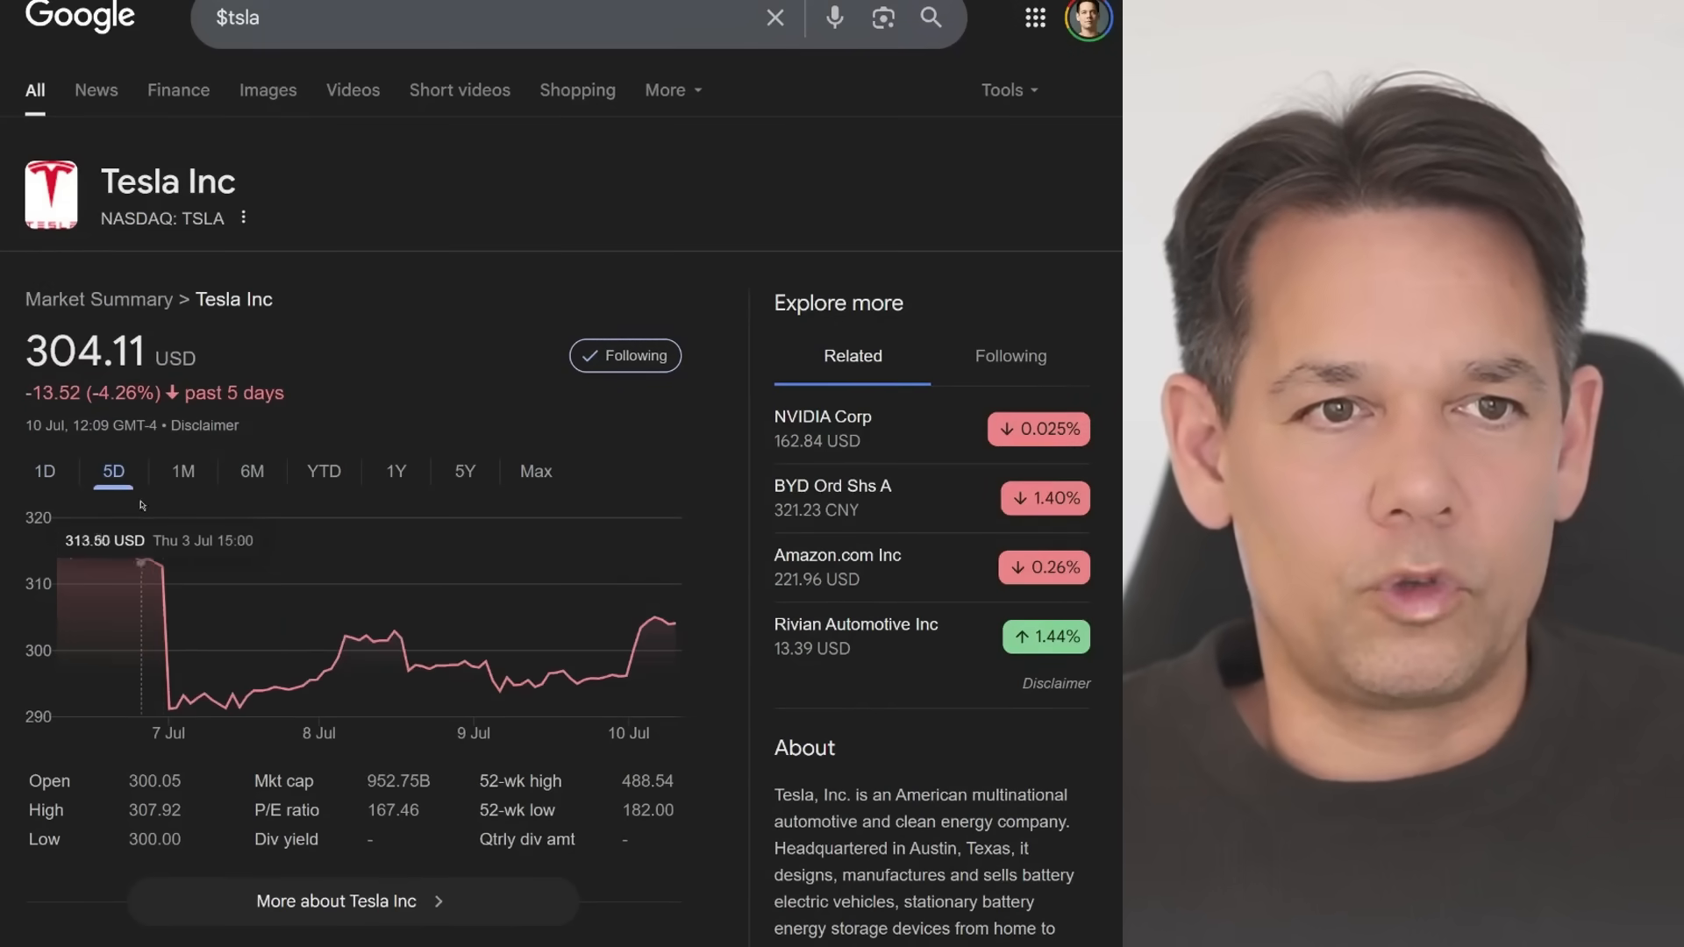
{"action": "left_click", "coordinate": [44, 472]}
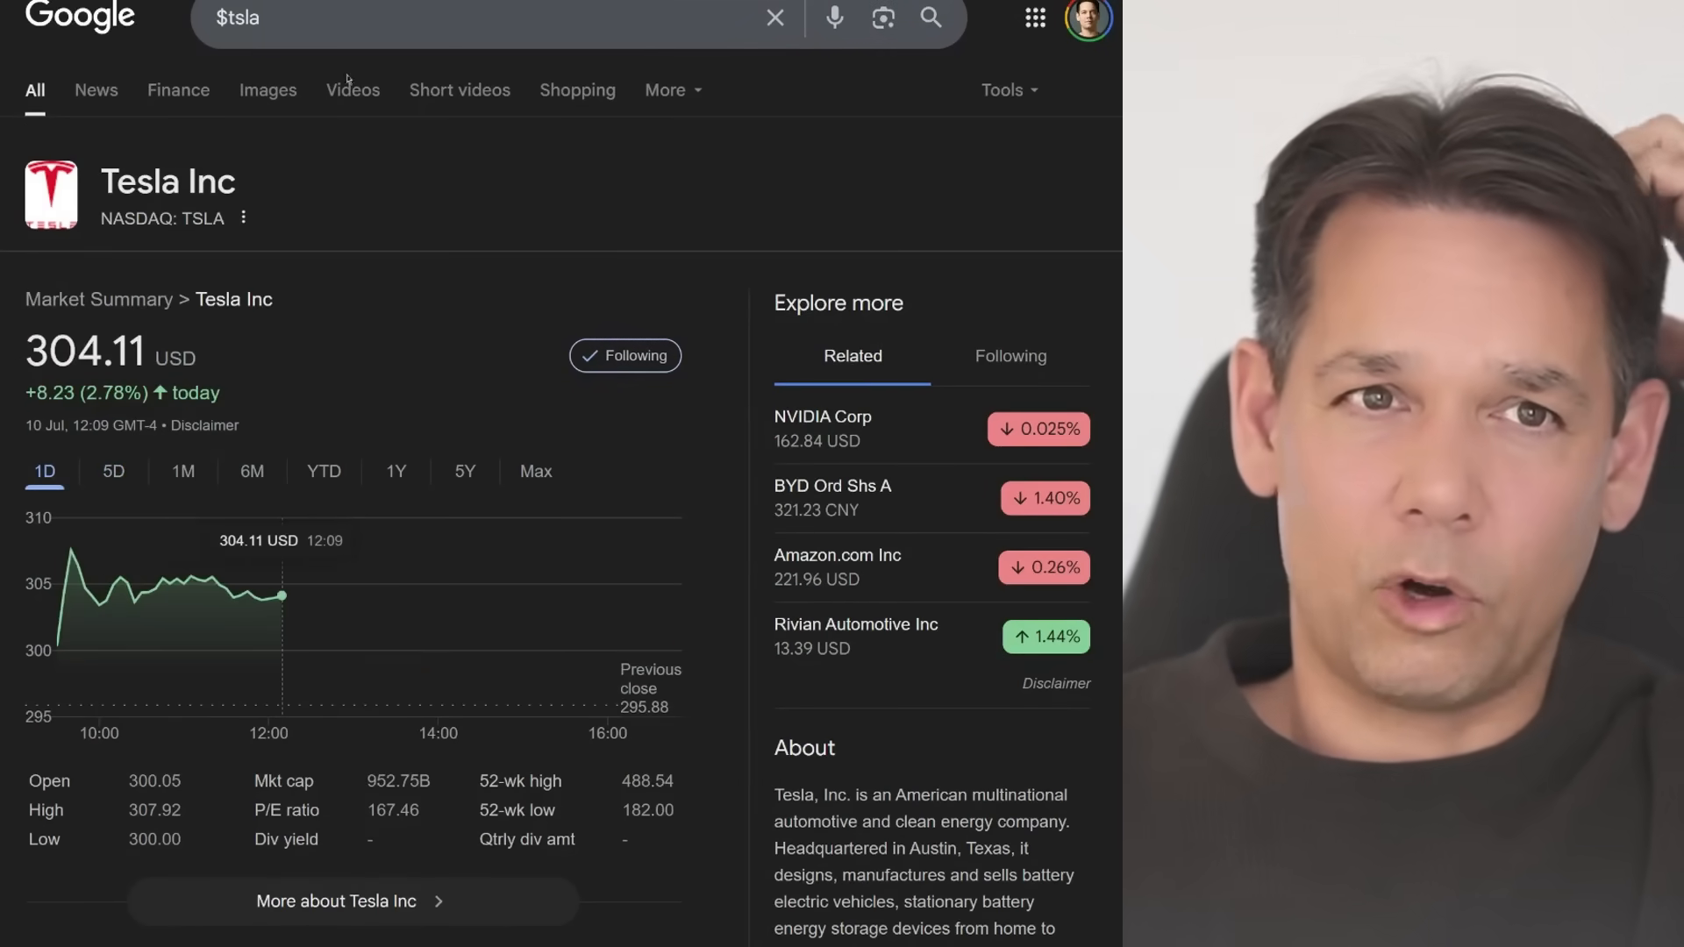